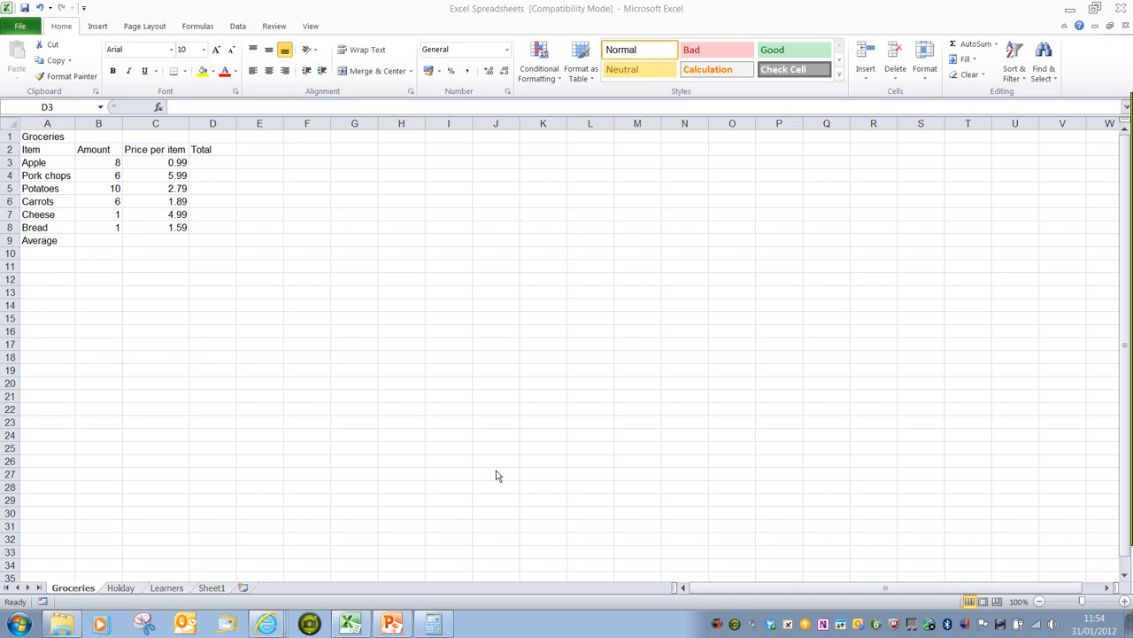
mouse_move(346, 380)
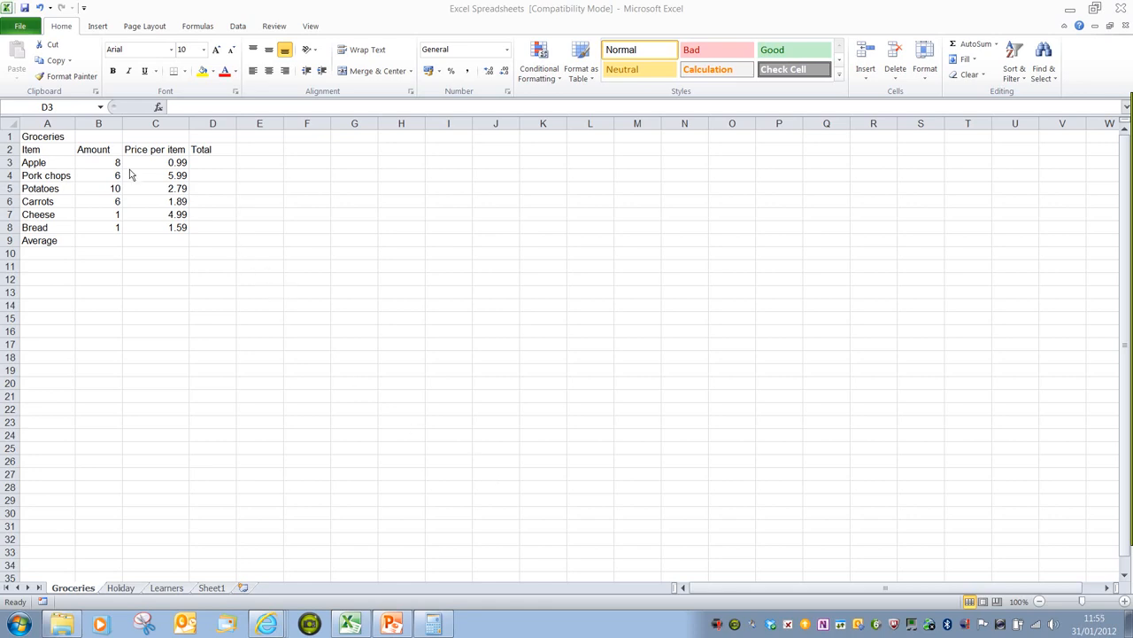
mouse_move(115, 174)
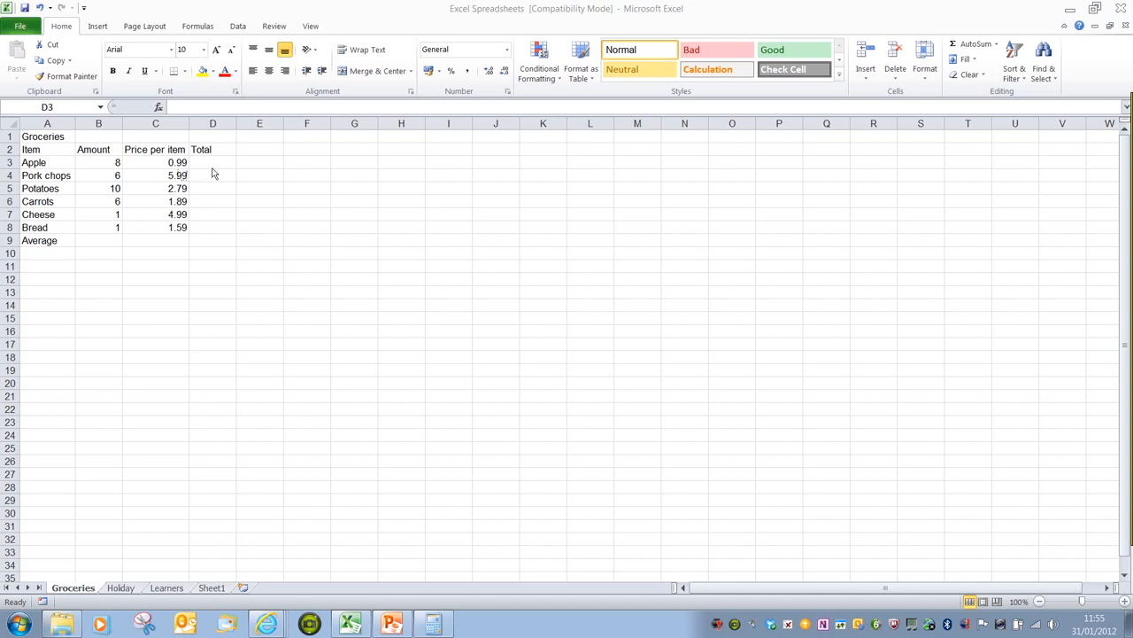
Enter =B3*C3 in D3 and fill it down through D8
left_click(213, 162)
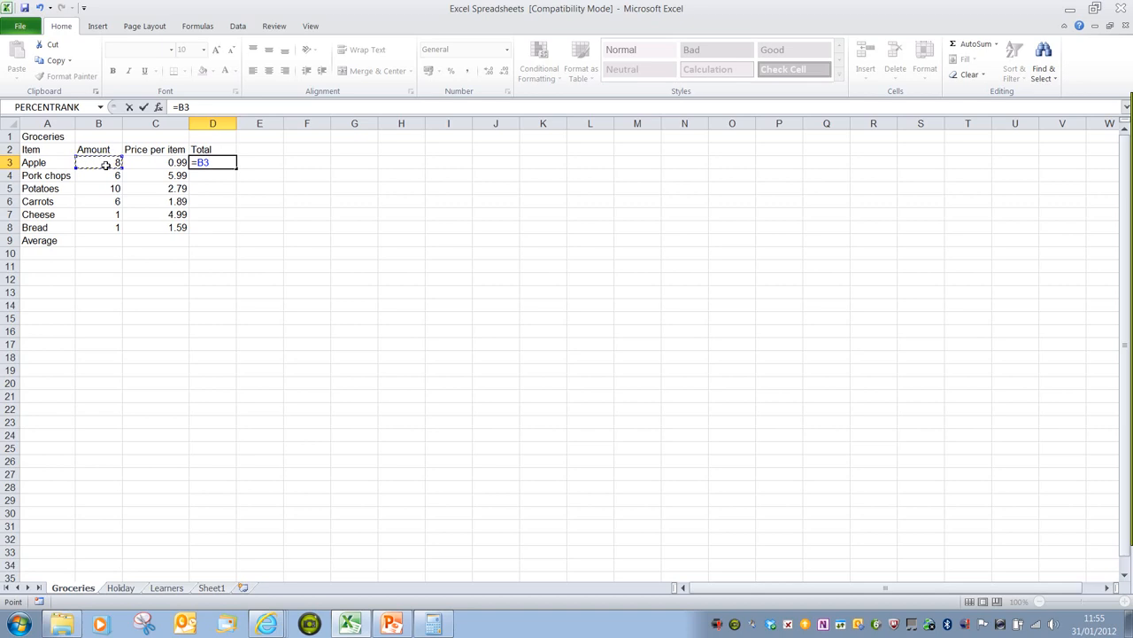
type("*")
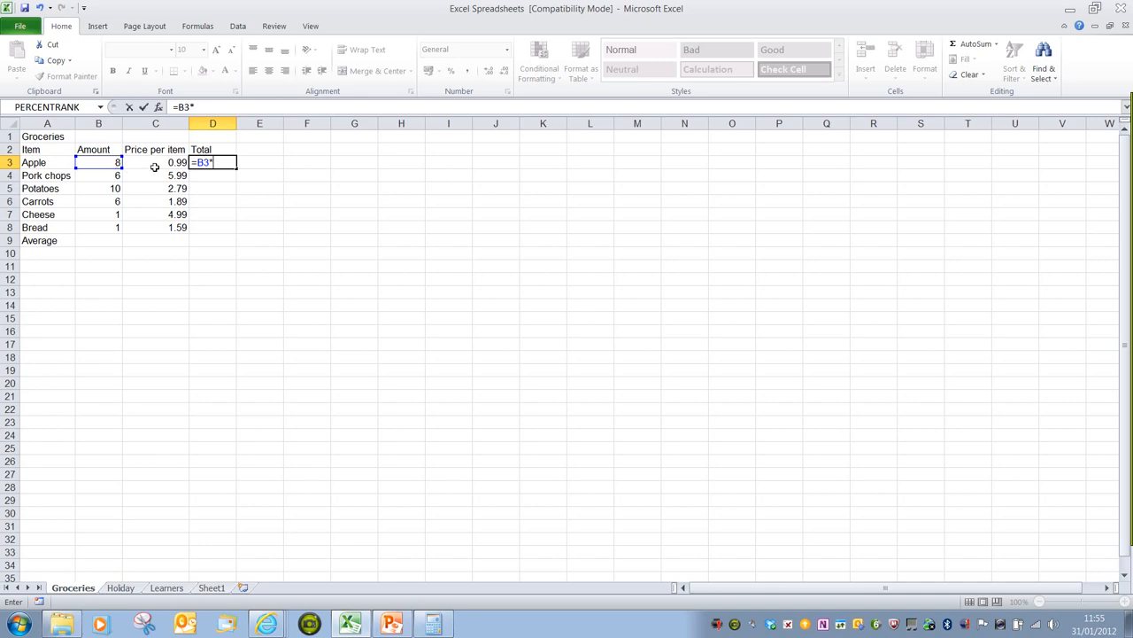
left_click(155, 162)
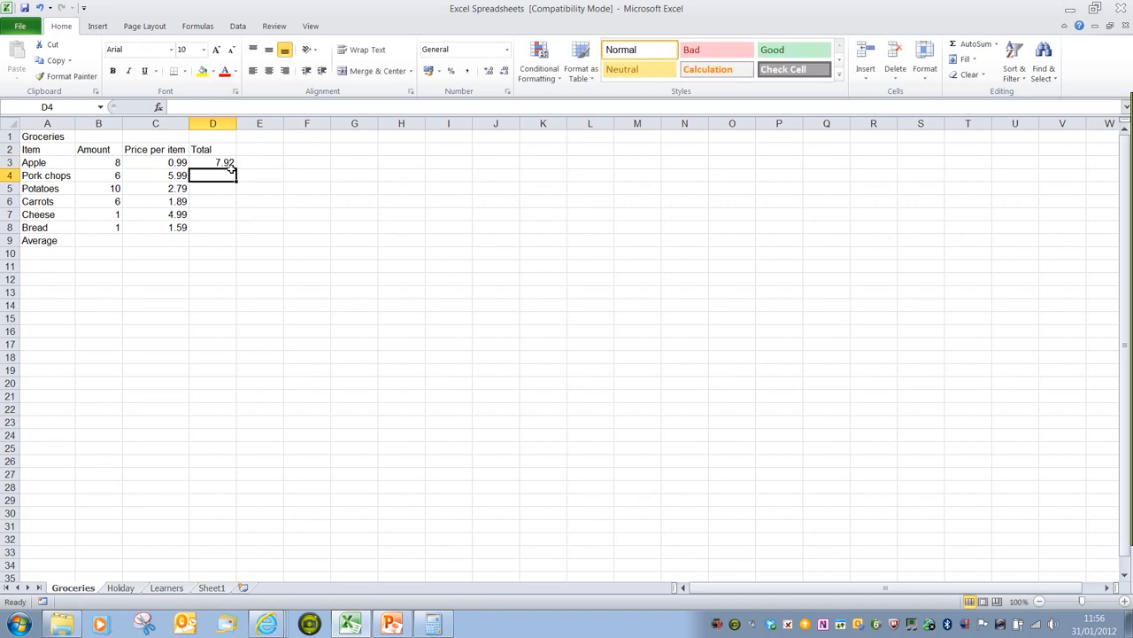
left_click(213, 162)
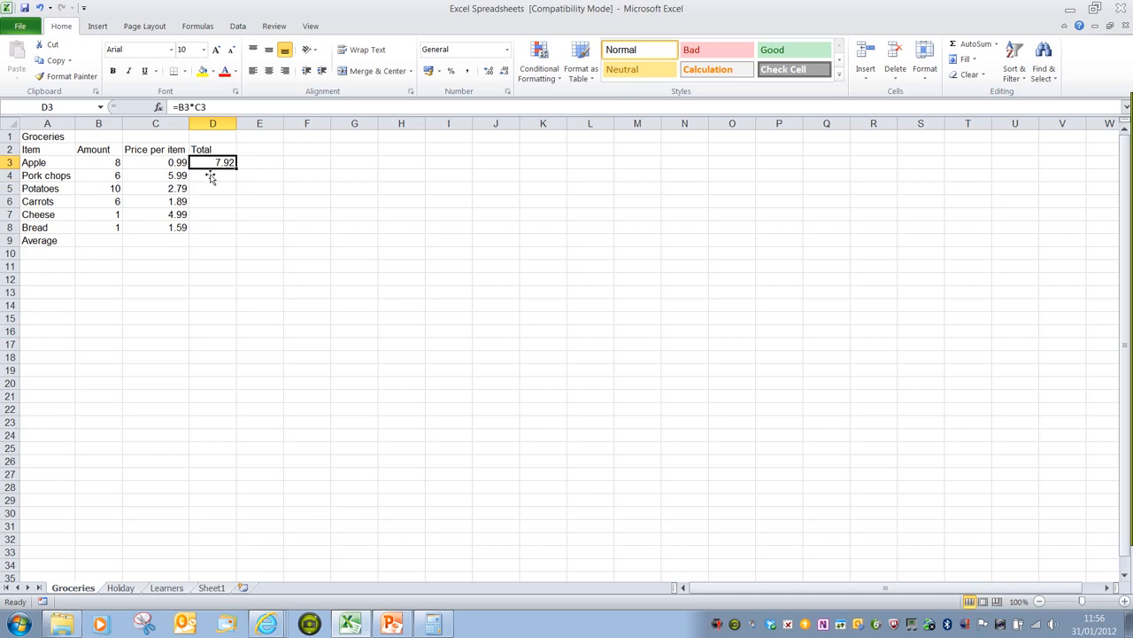
mouse_move(210, 193)
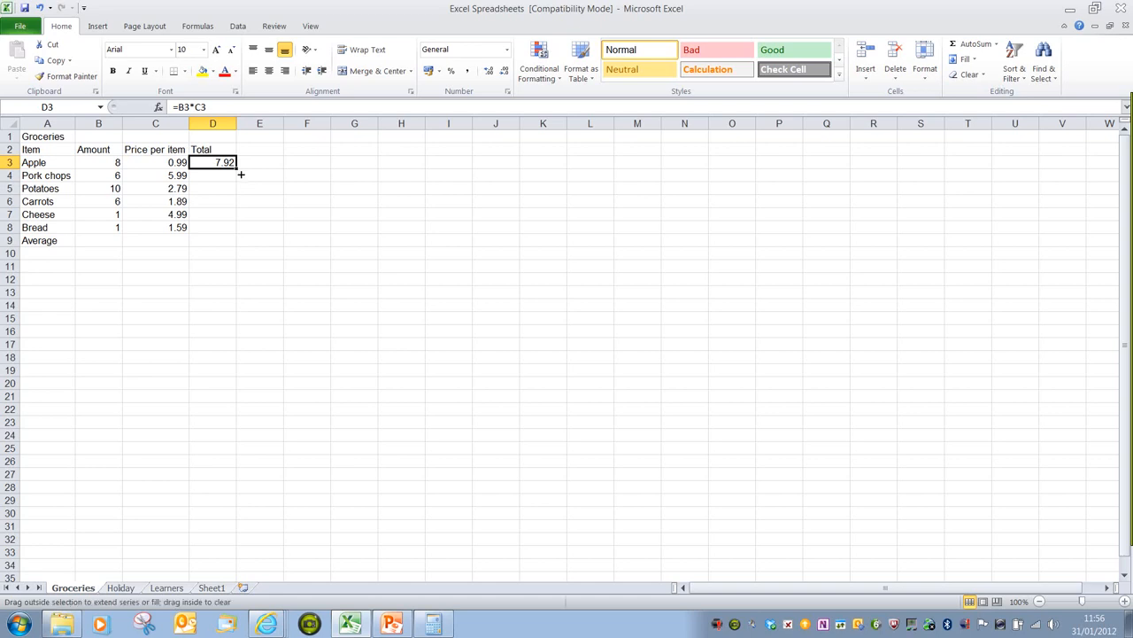
left_click_drag(241, 174, 213, 226)
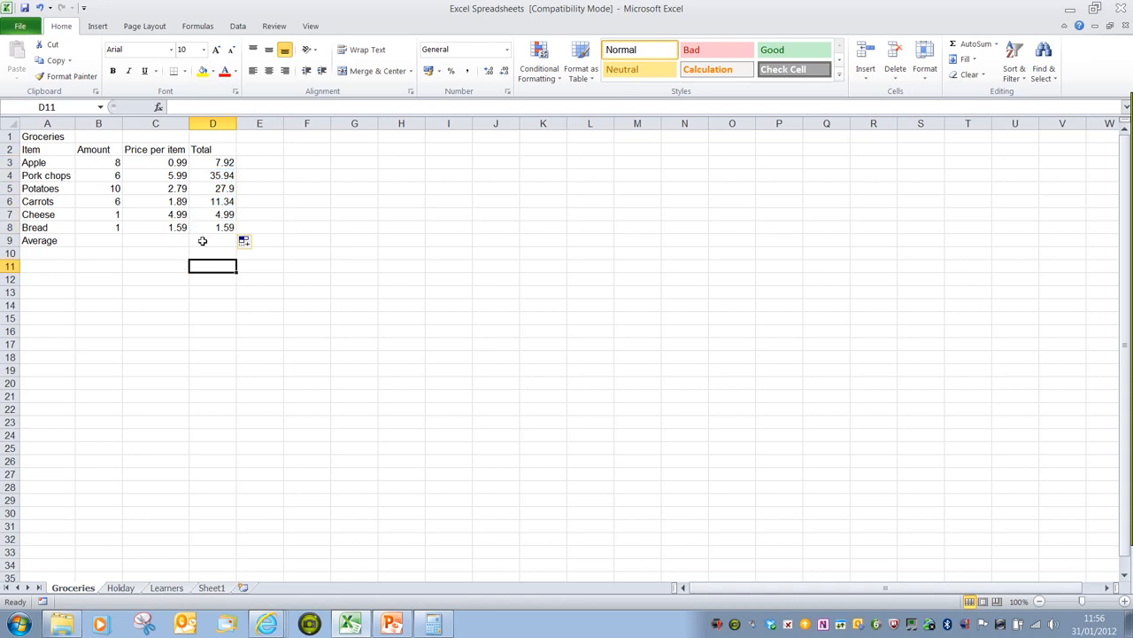
mouse_move(120, 548)
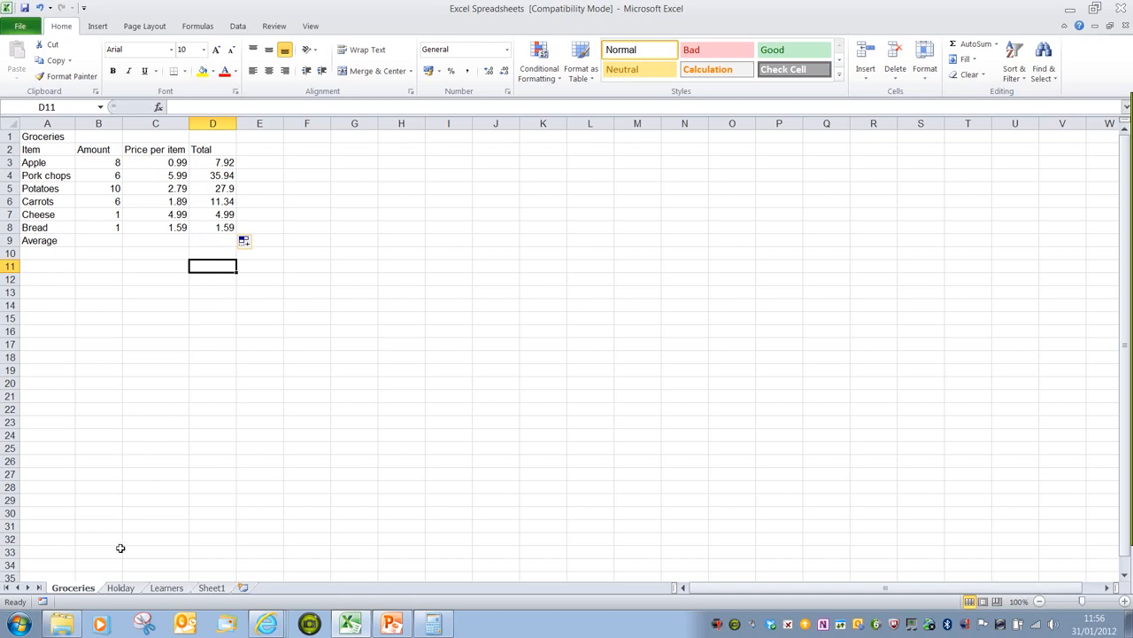
Switch to the Holiday sheet with its empty Final Cost column
left_click(120, 587)
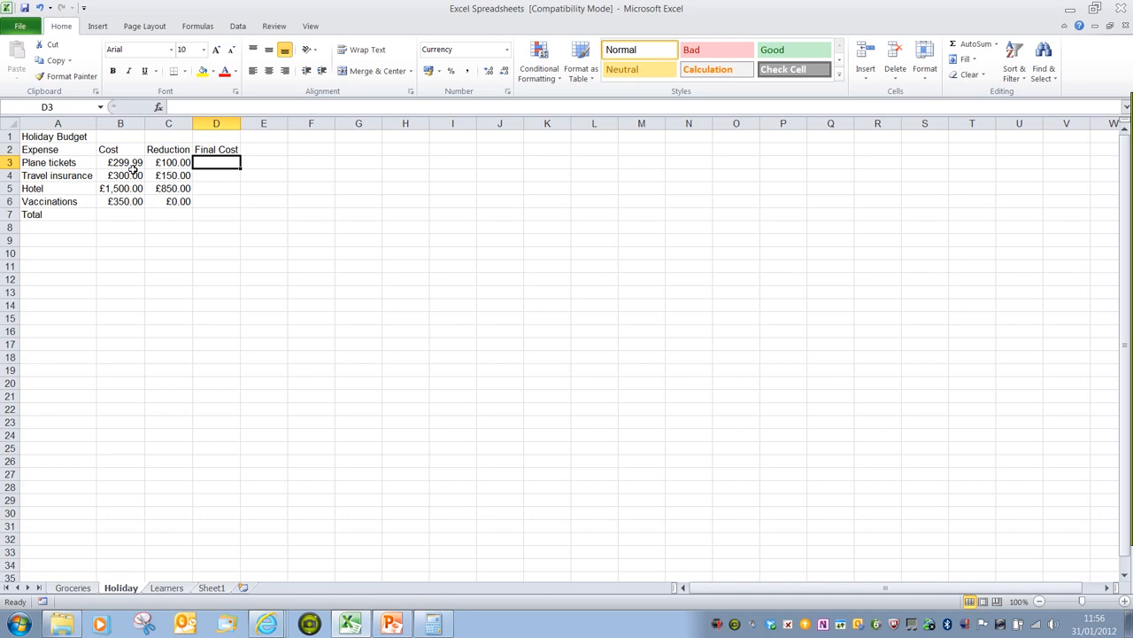
Enter =B3-C3 in D3 and fill it down through D6
type("=")
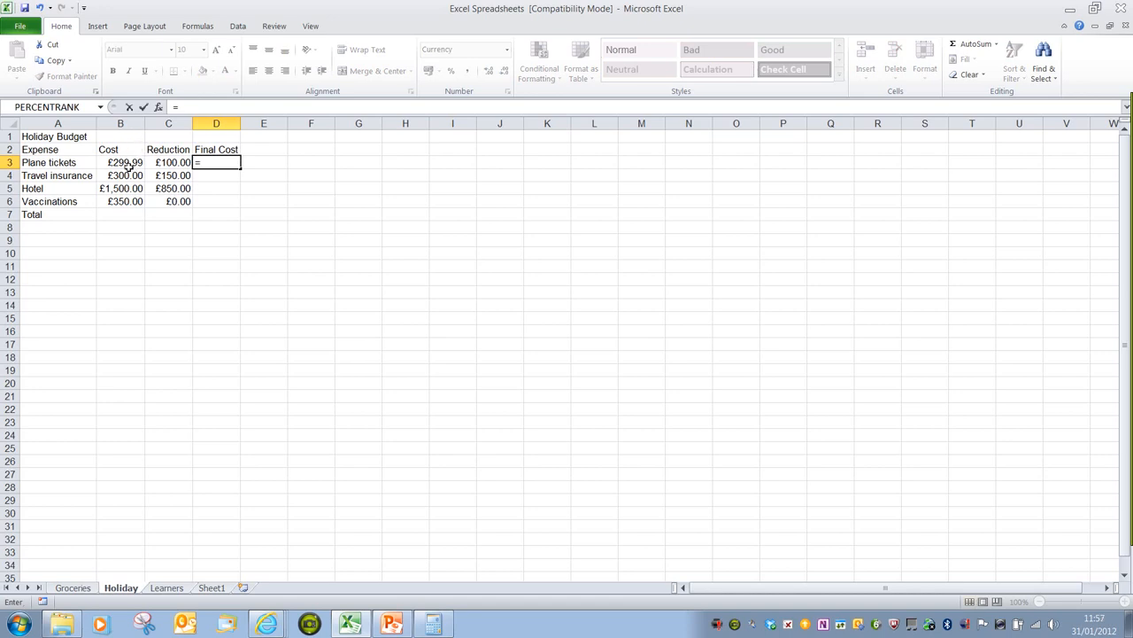
left_click(121, 162)
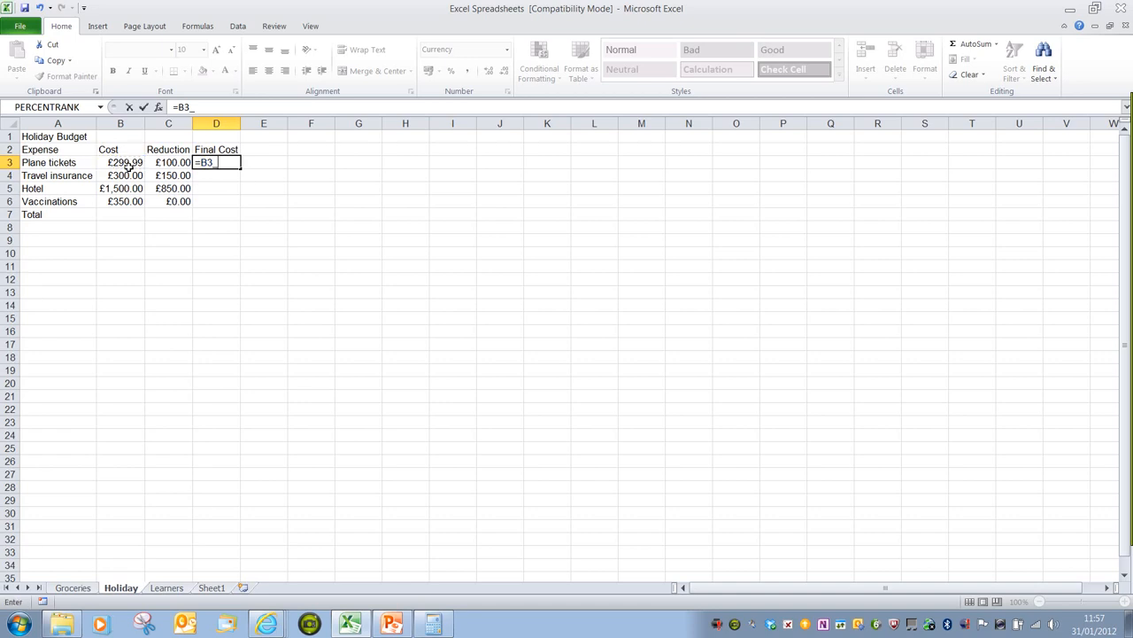
type("-")
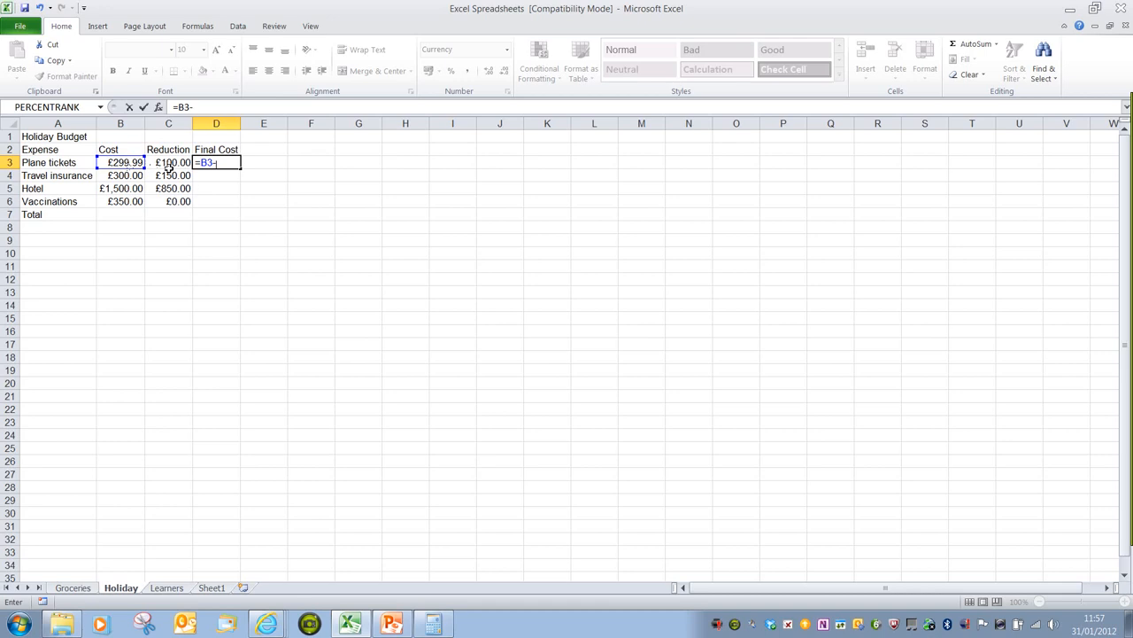
left_click(167, 162)
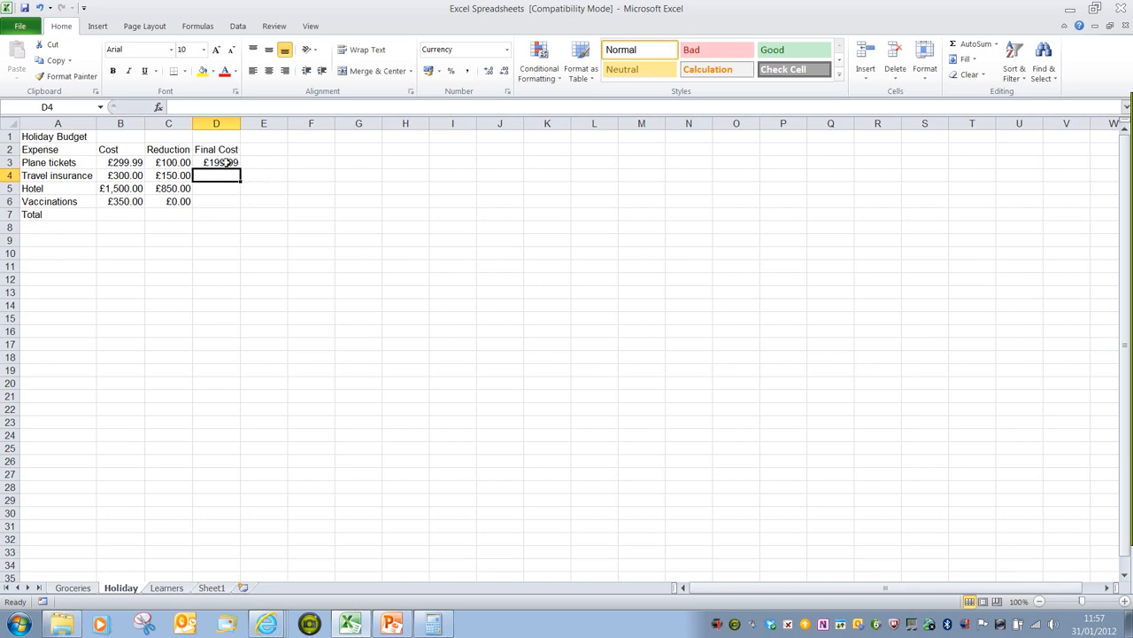
left_click(216, 162)
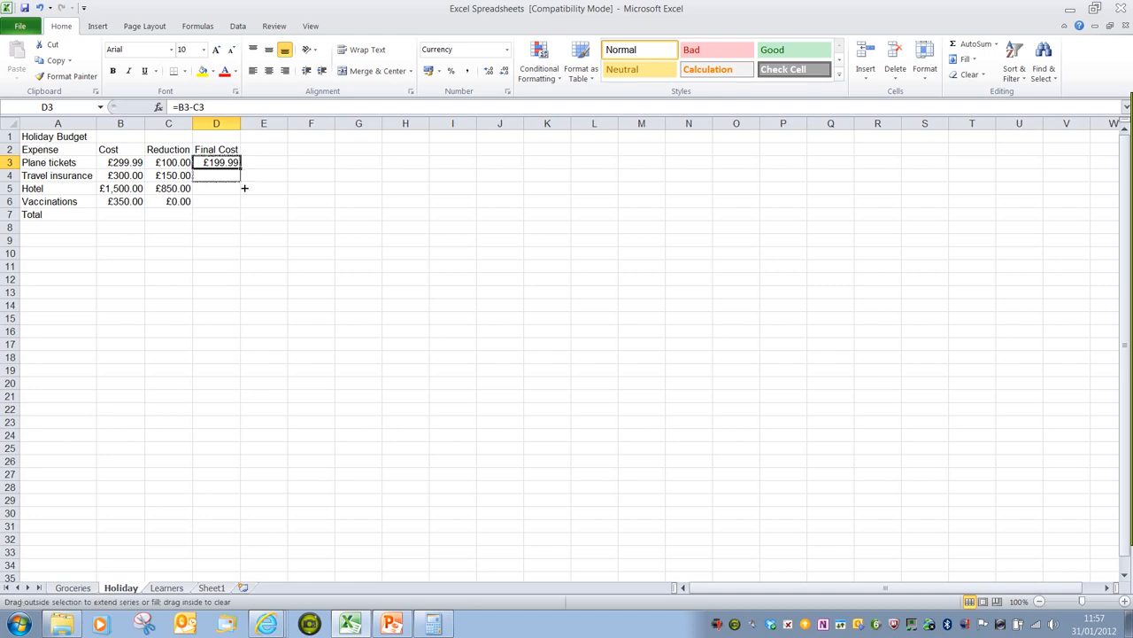
left_click_drag(216, 162, 216, 201)
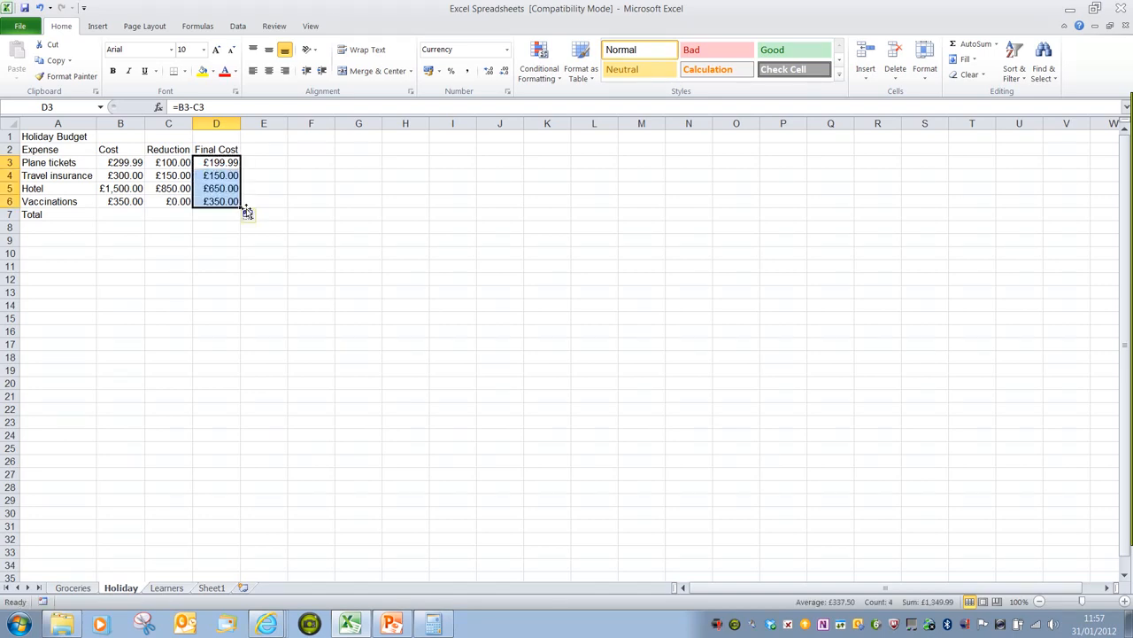
left_click(216, 227)
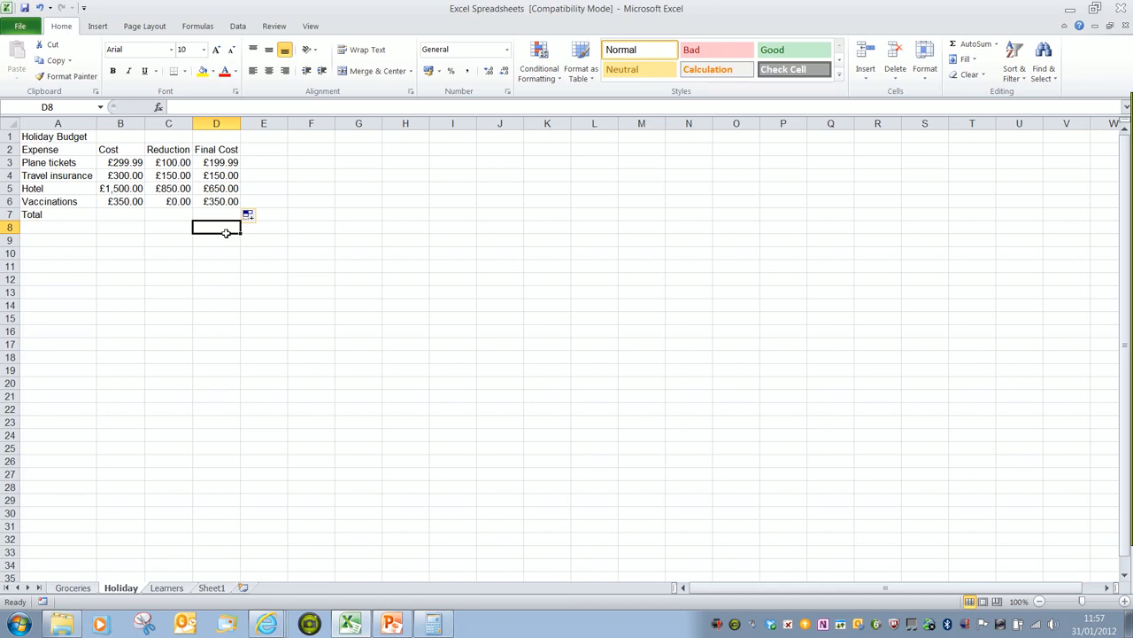
mouse_move(419, 381)
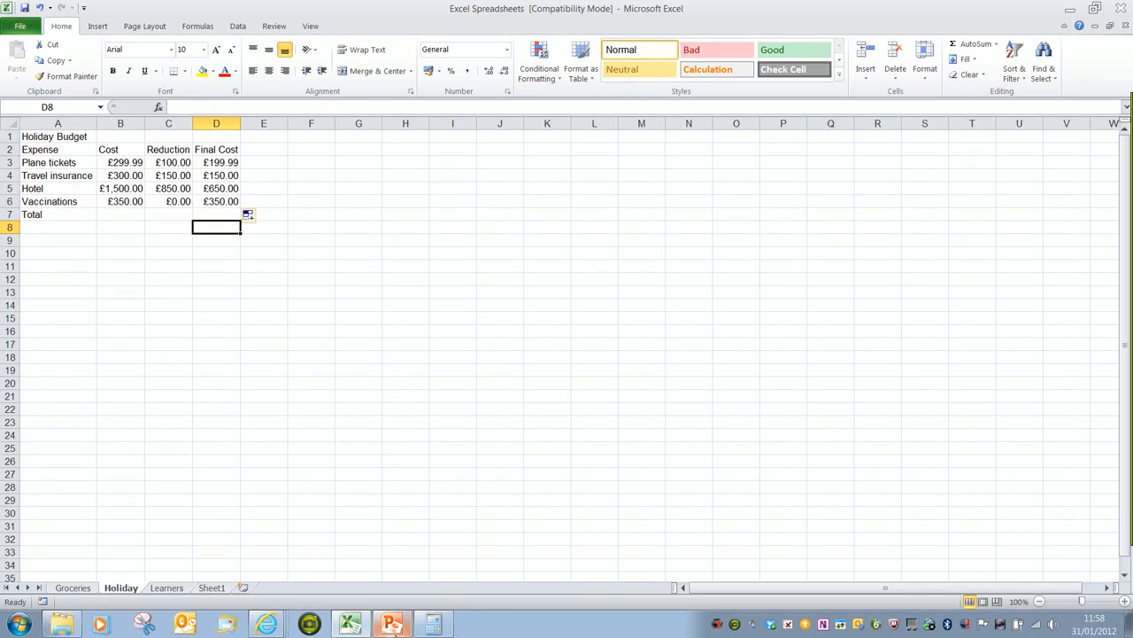
Switch to the four-slide BODMAS slideshow from the taskbar
left_click(391, 623)
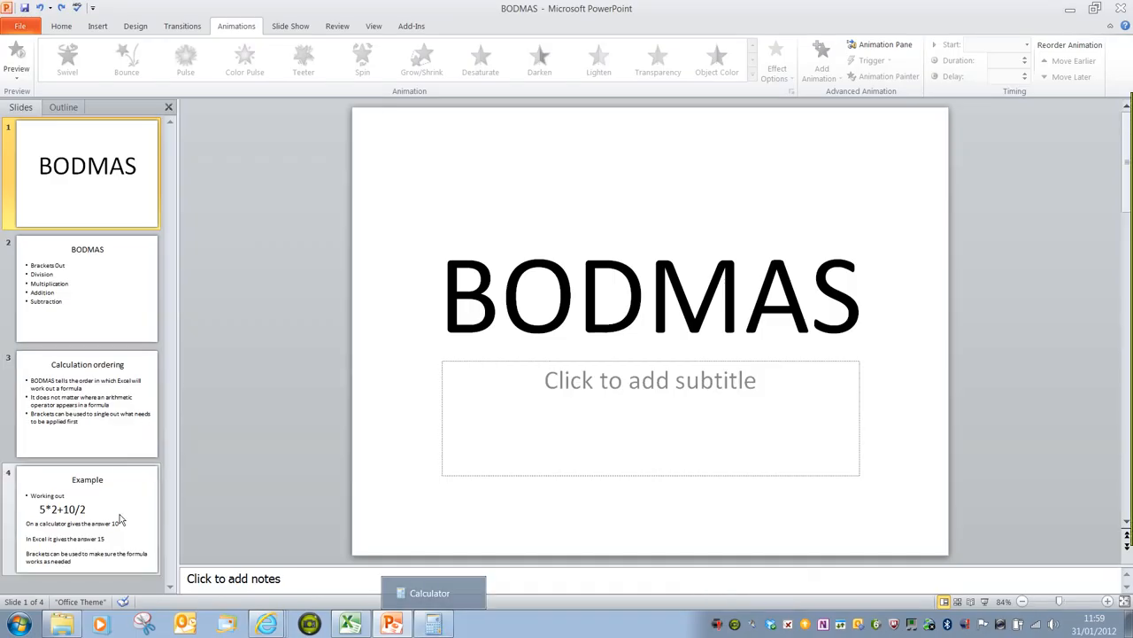
Key 5*2+10/2 into Calculator, then return to Excel's blank Sheet1
left_click(433, 592)
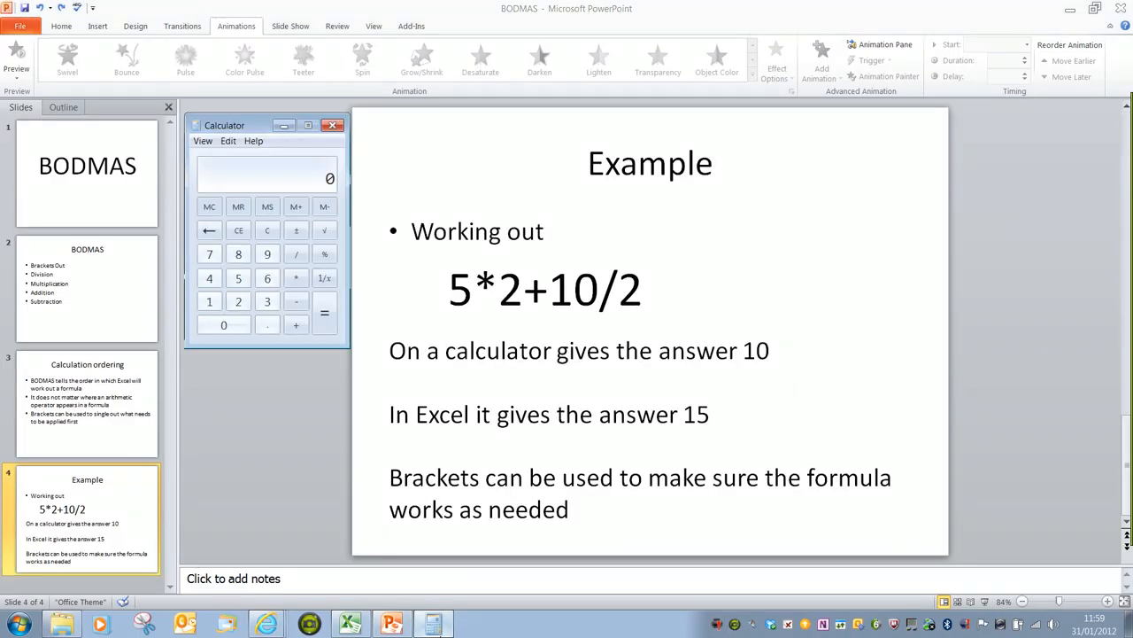
left_click(238, 278)
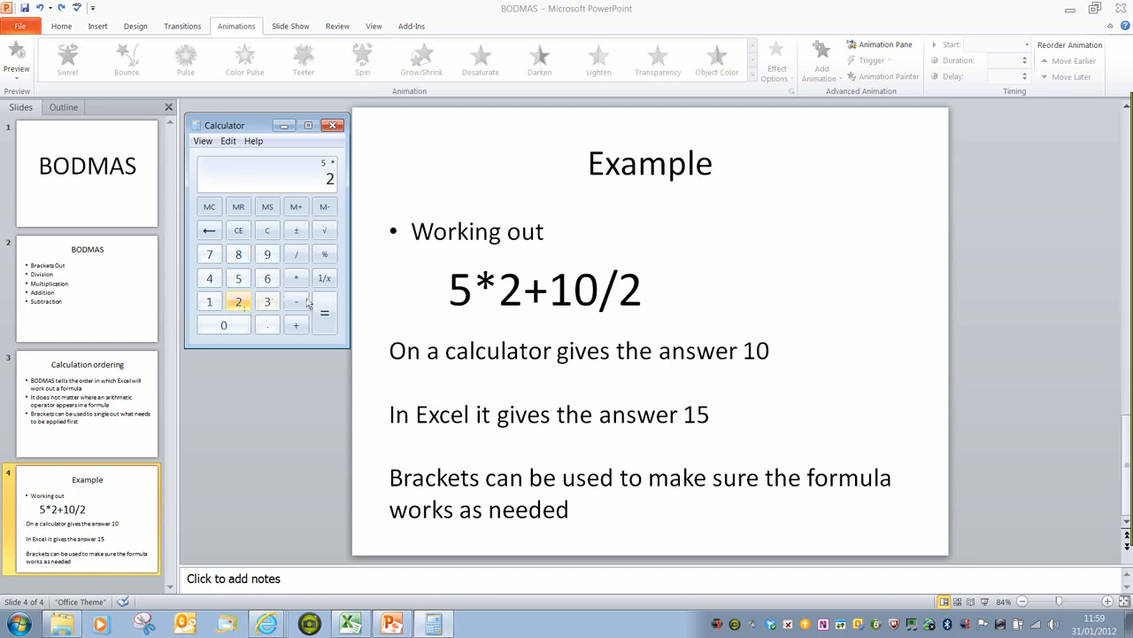
left_click(223, 324)
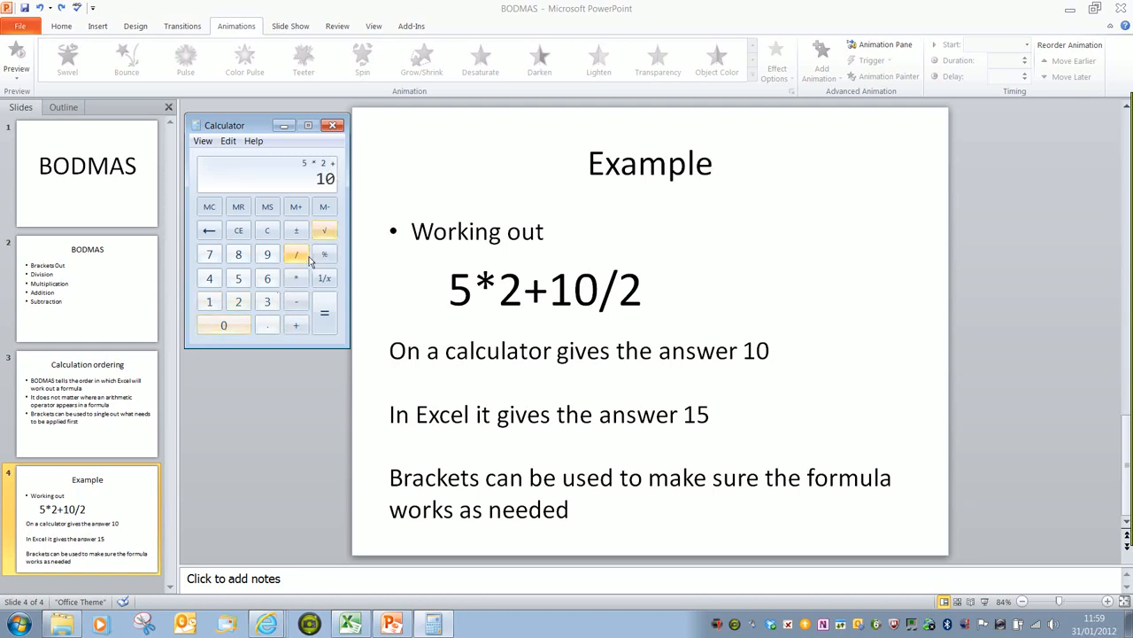
left_click(239, 301)
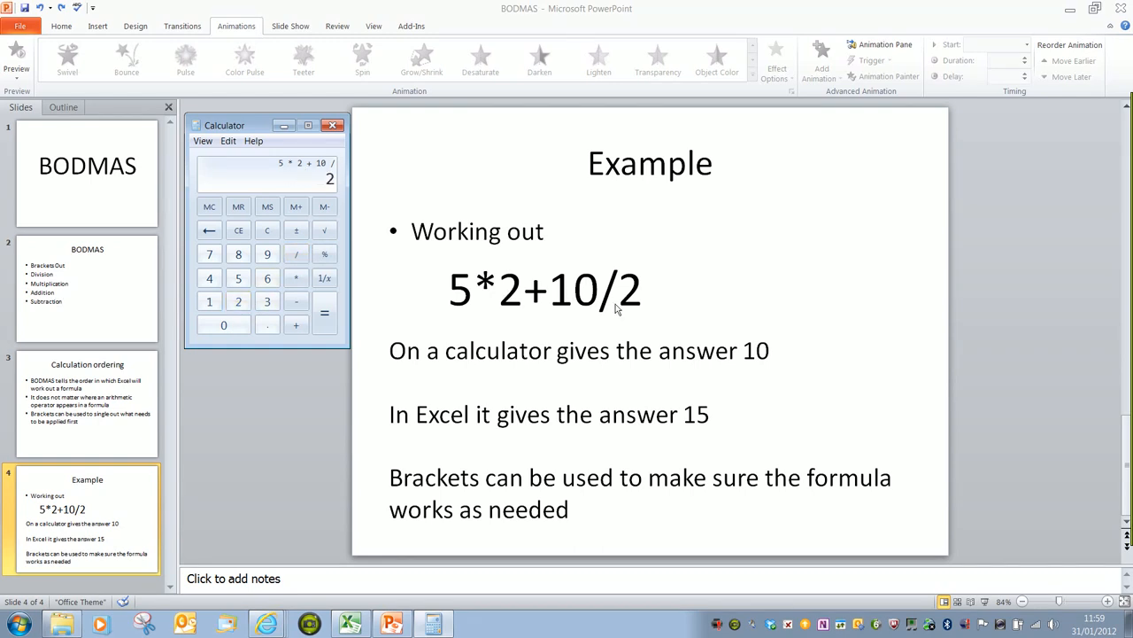
left_click(325, 313)
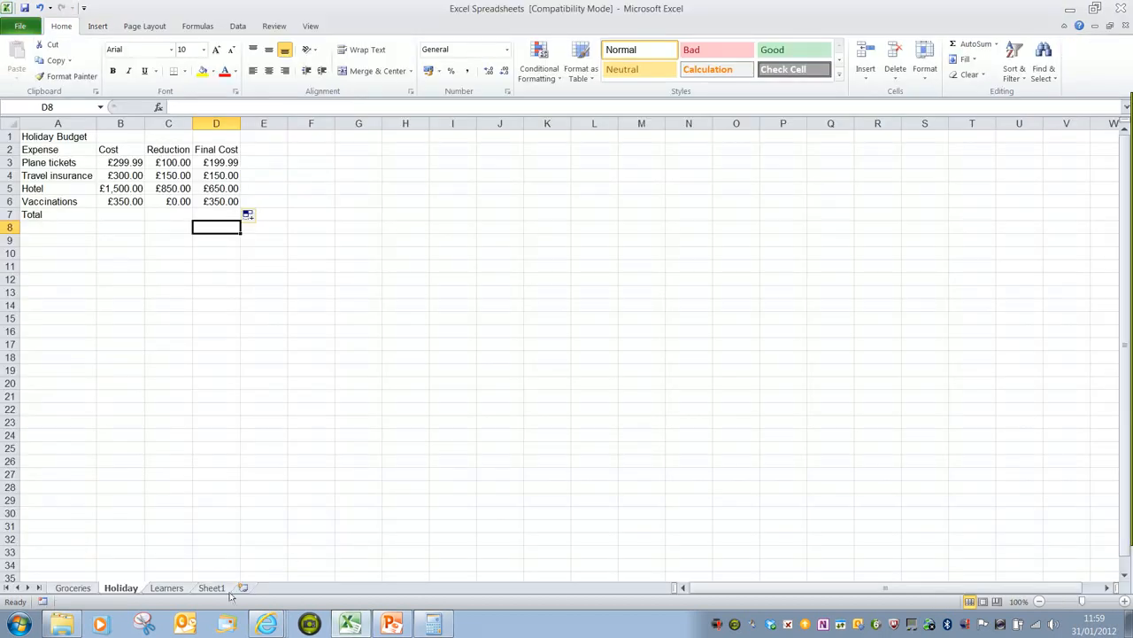
left_click(211, 587)
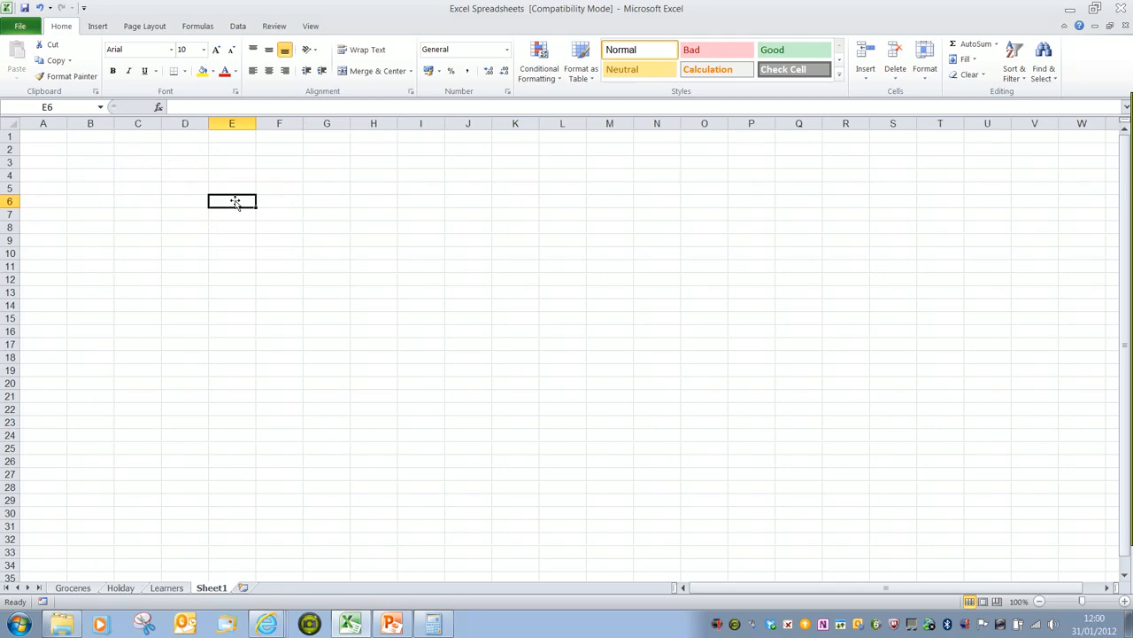
Enter =5*2+10/2 in E6 and check that it shows 15
type("=")
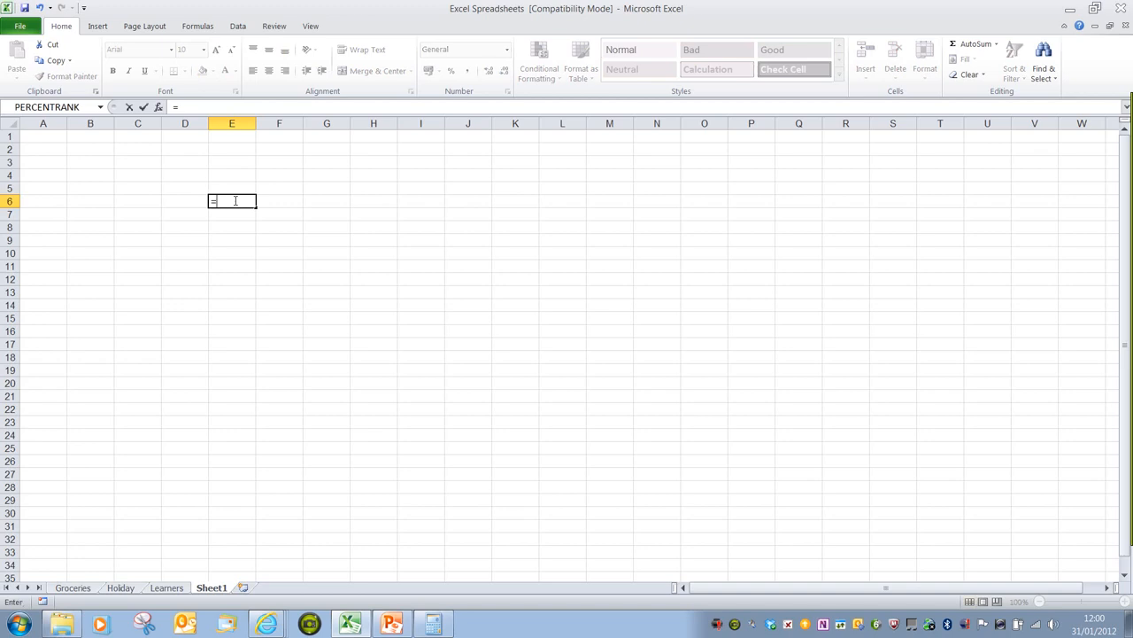
type("5")
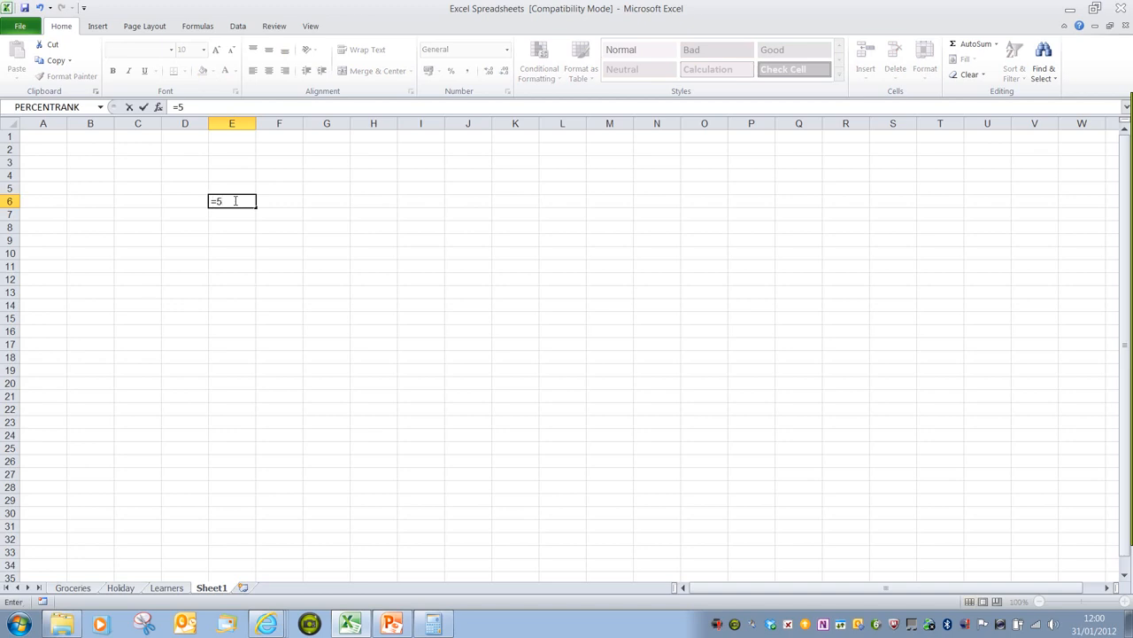
type("*2")
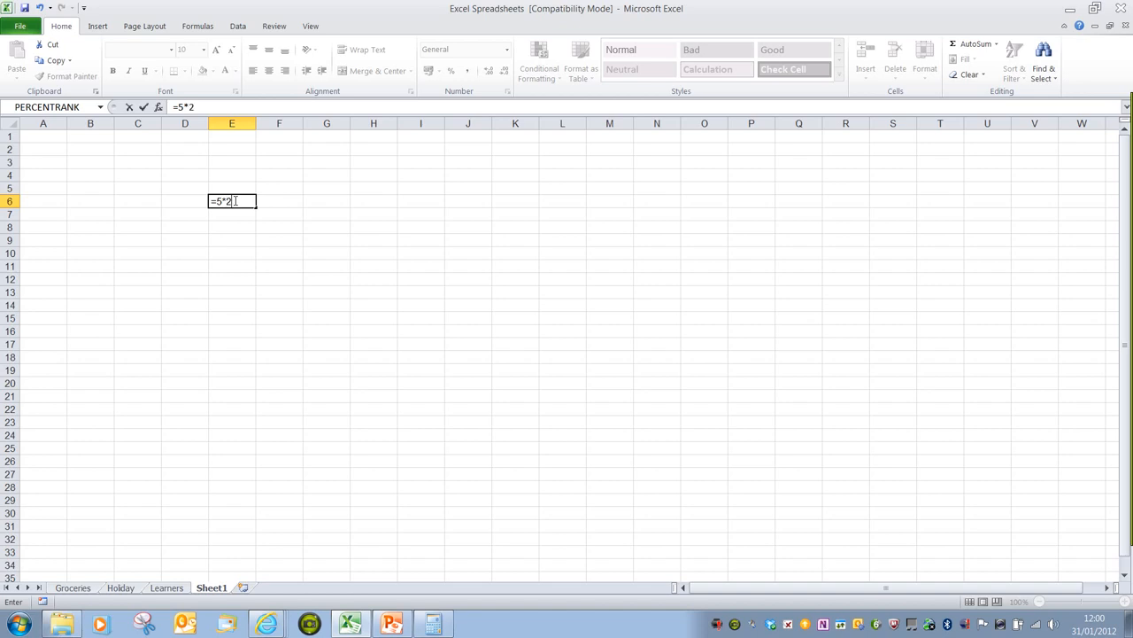
type("+")
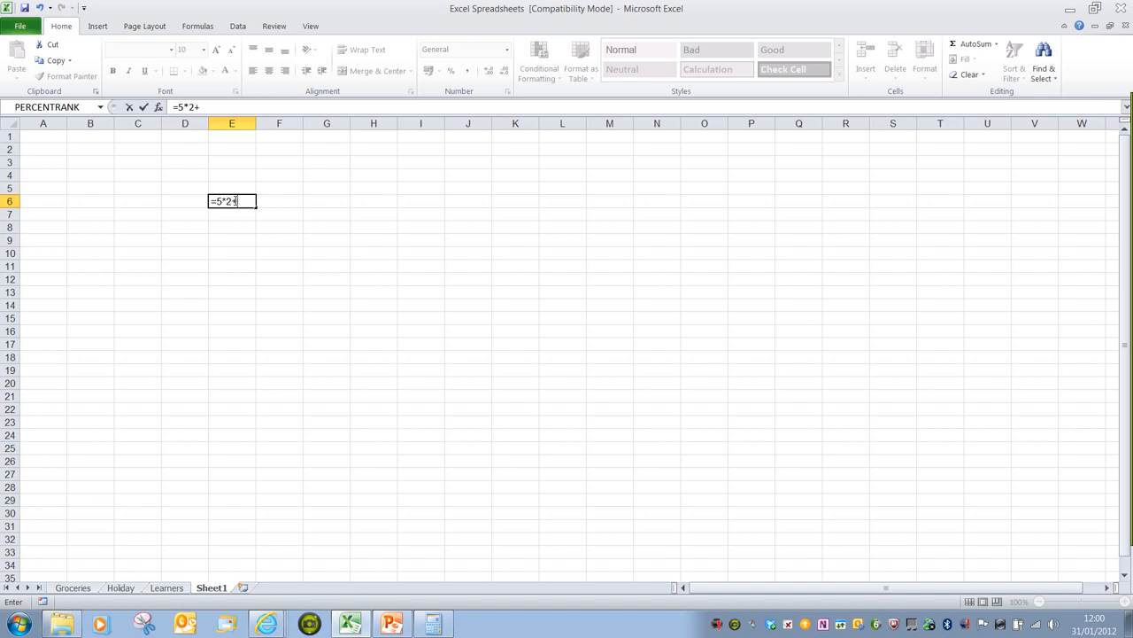
type("10")
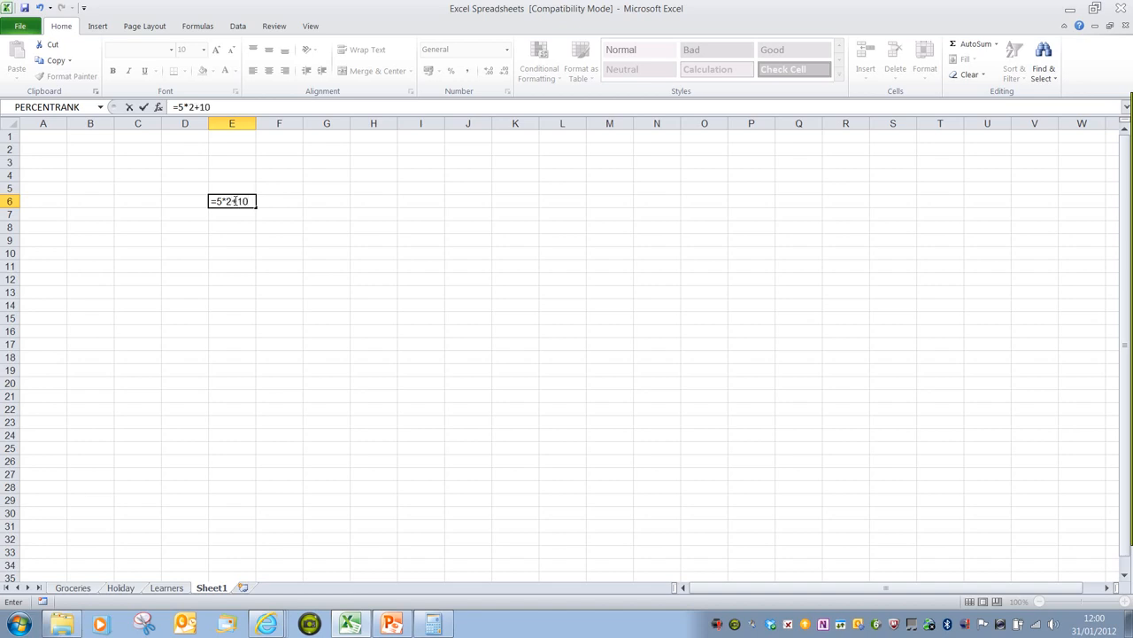
type("/")
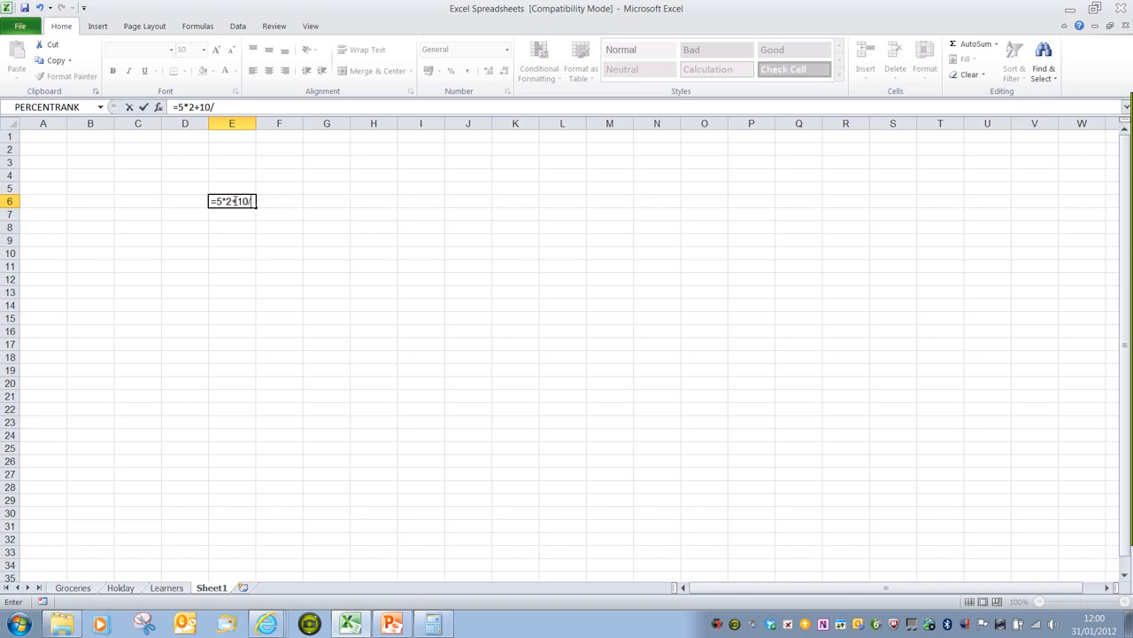
type("2")
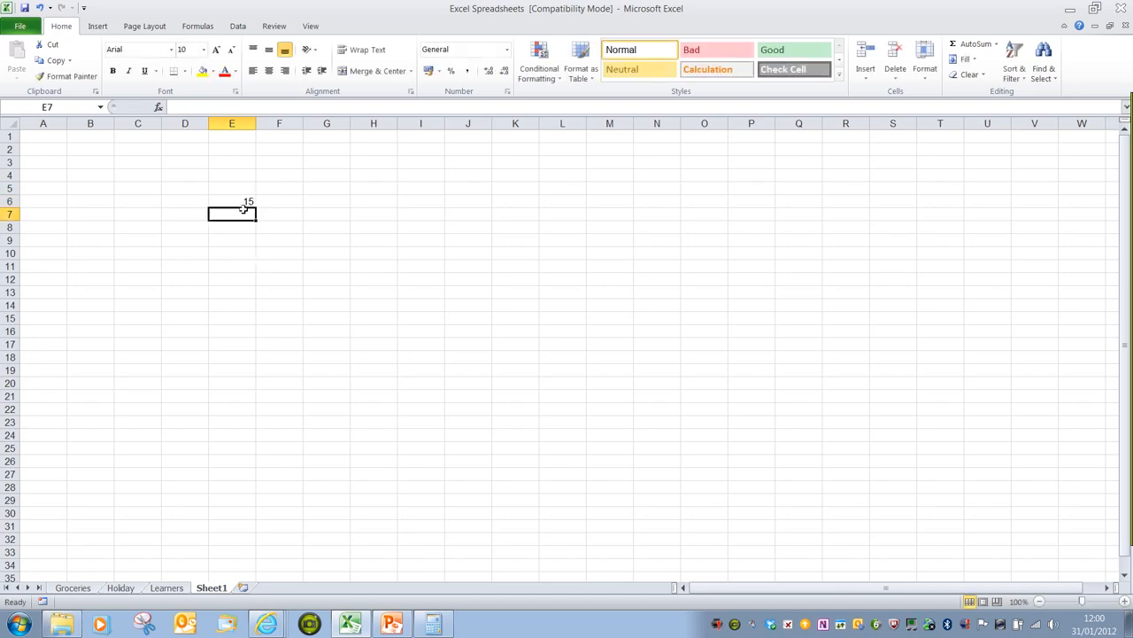
left_click(232, 201)
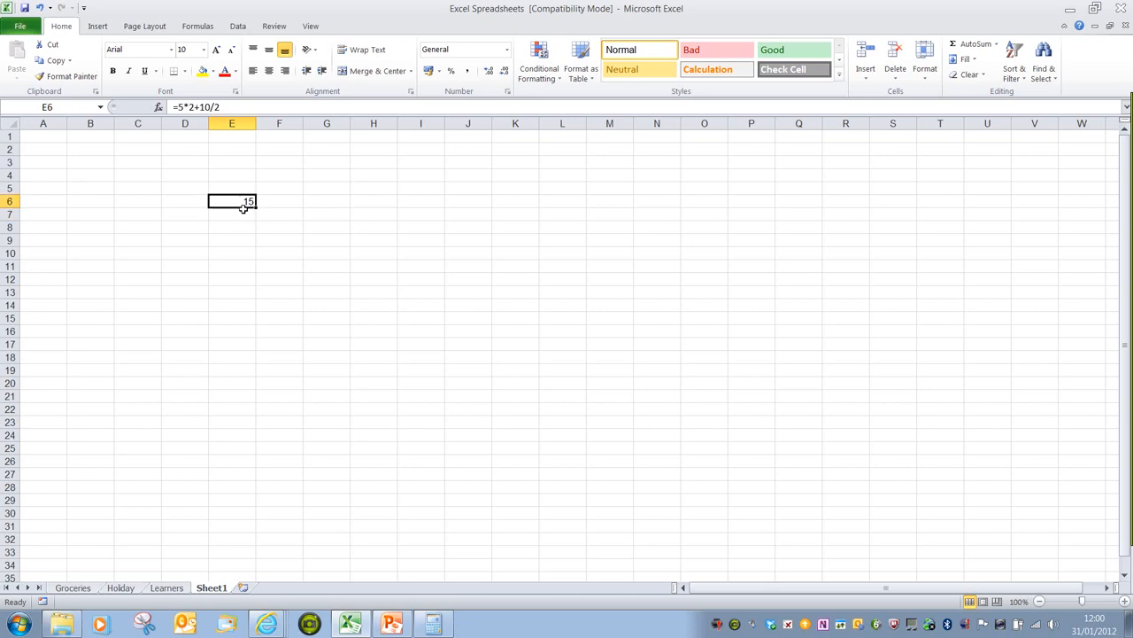
mouse_move(233, 196)
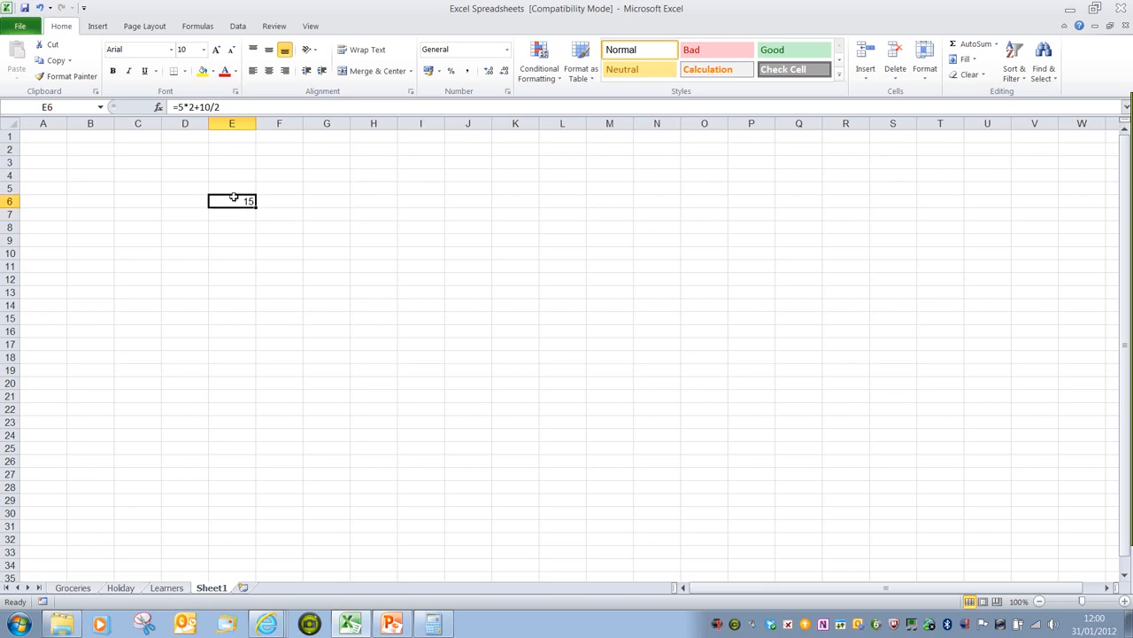
mouse_move(210, 158)
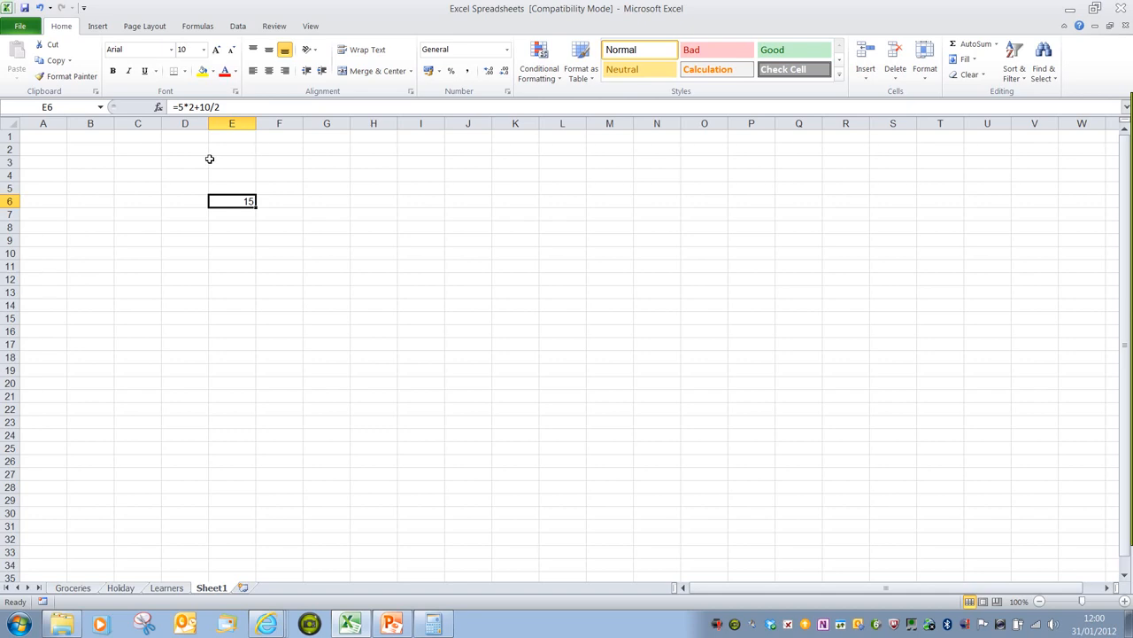
mouse_move(208, 163)
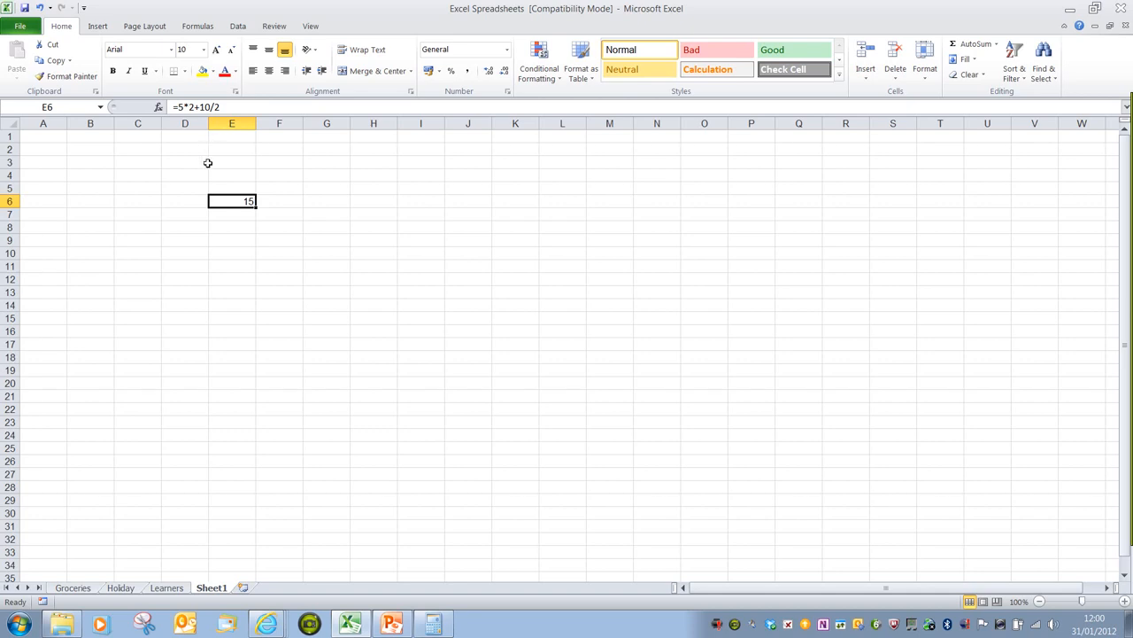
mouse_move(326, 250)
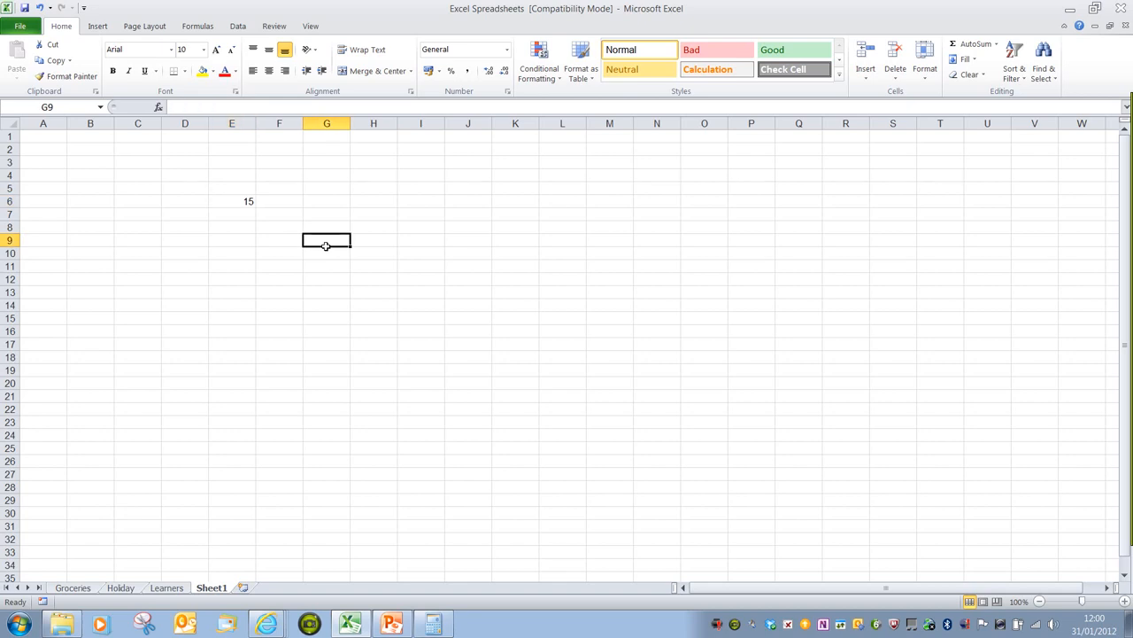
Add helper formulas in G9:G11, including =5*2 and =10+5, then recheck E6
type("=")
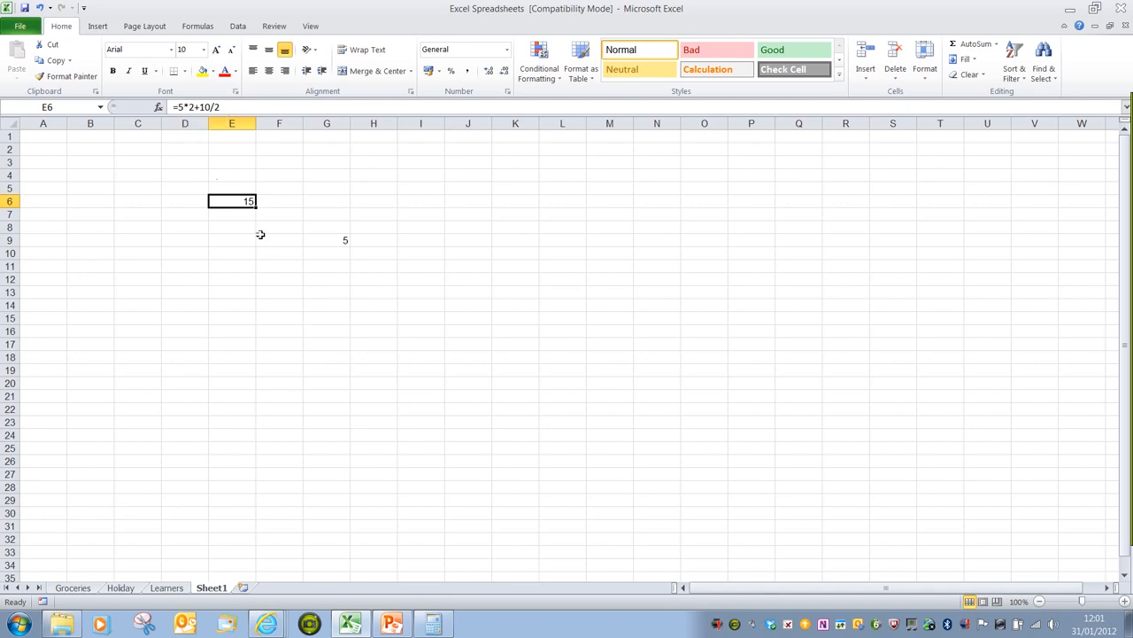
left_click(327, 252)
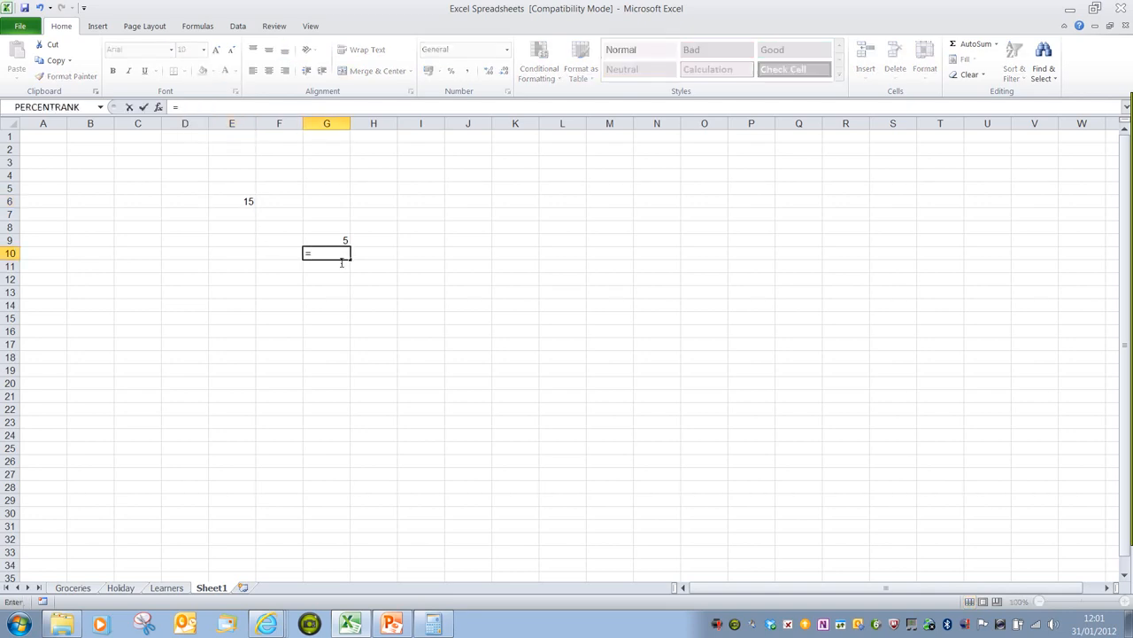
type("5*2")
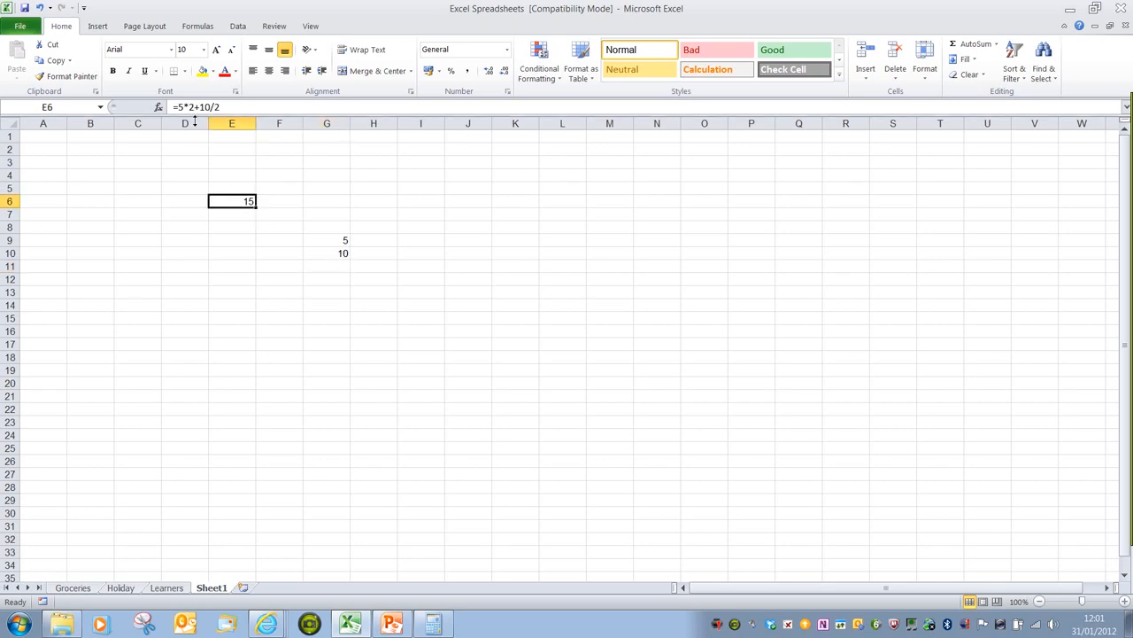
mouse_move(213, 107)
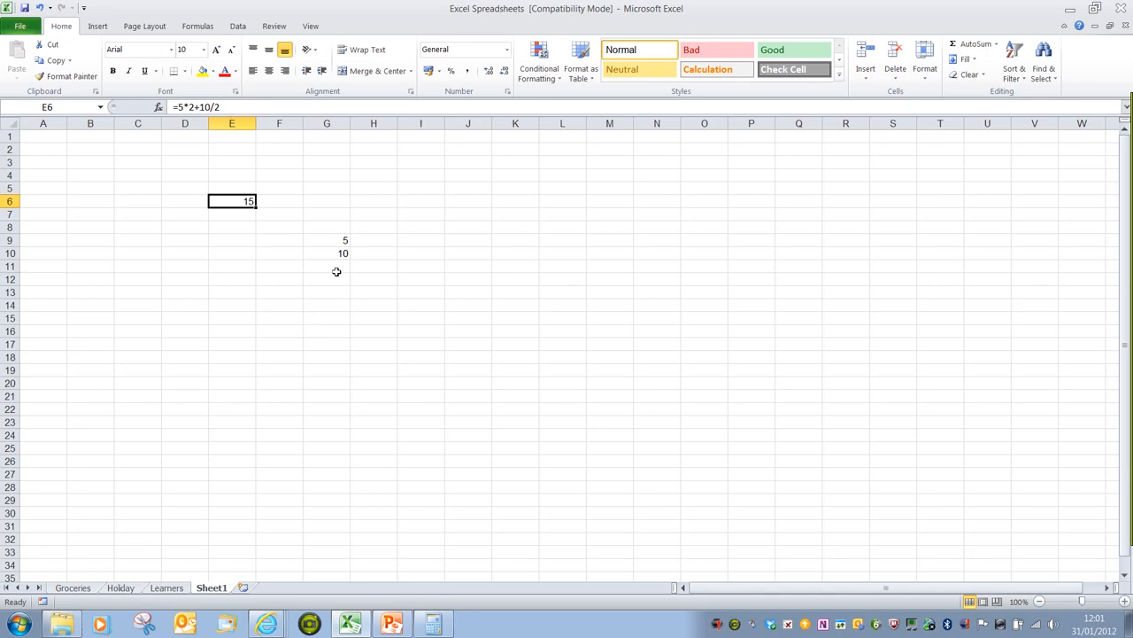
left_click(327, 265)
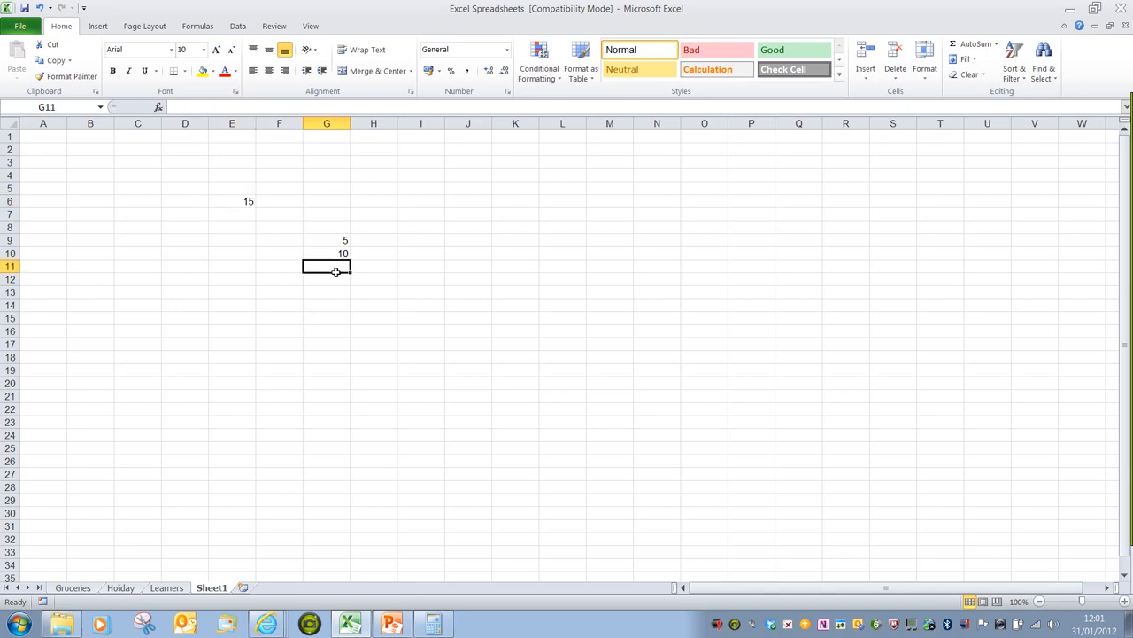
type("=10")
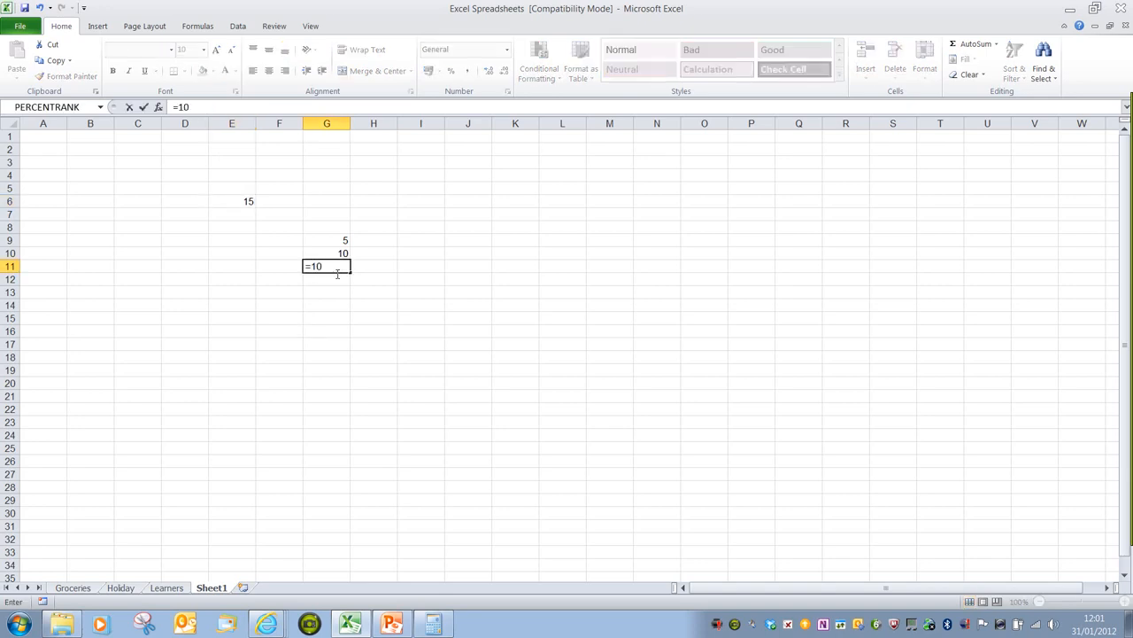
type("+5")
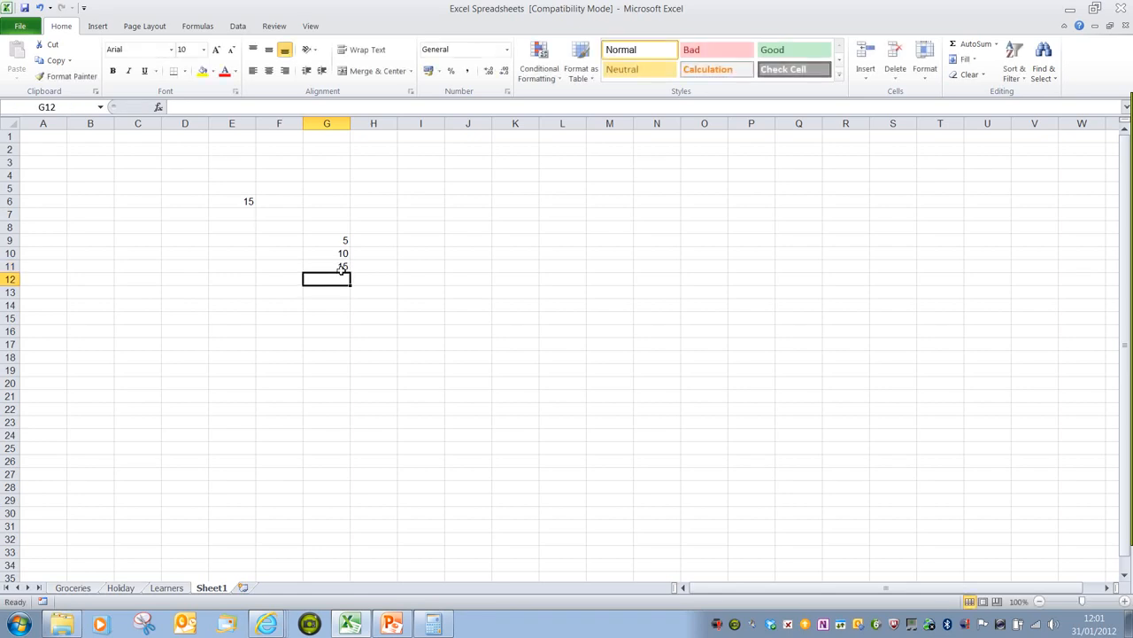
left_click(232, 201)
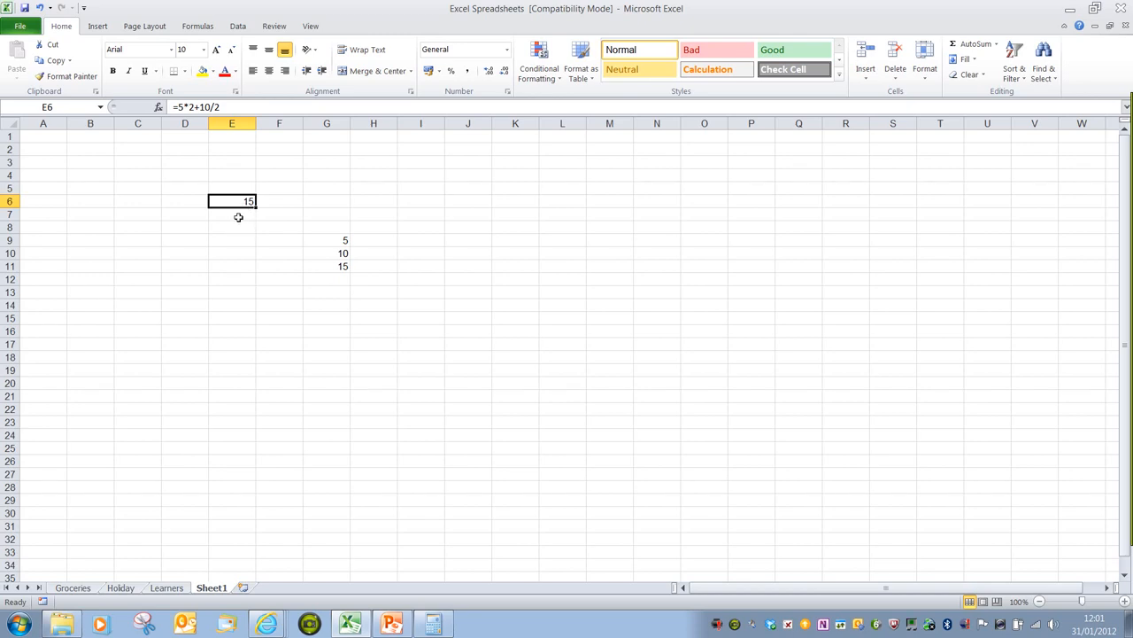
Type the bracketed formula =(5*2)+10/2 into cell E7
left_click(231, 214)
type("=")
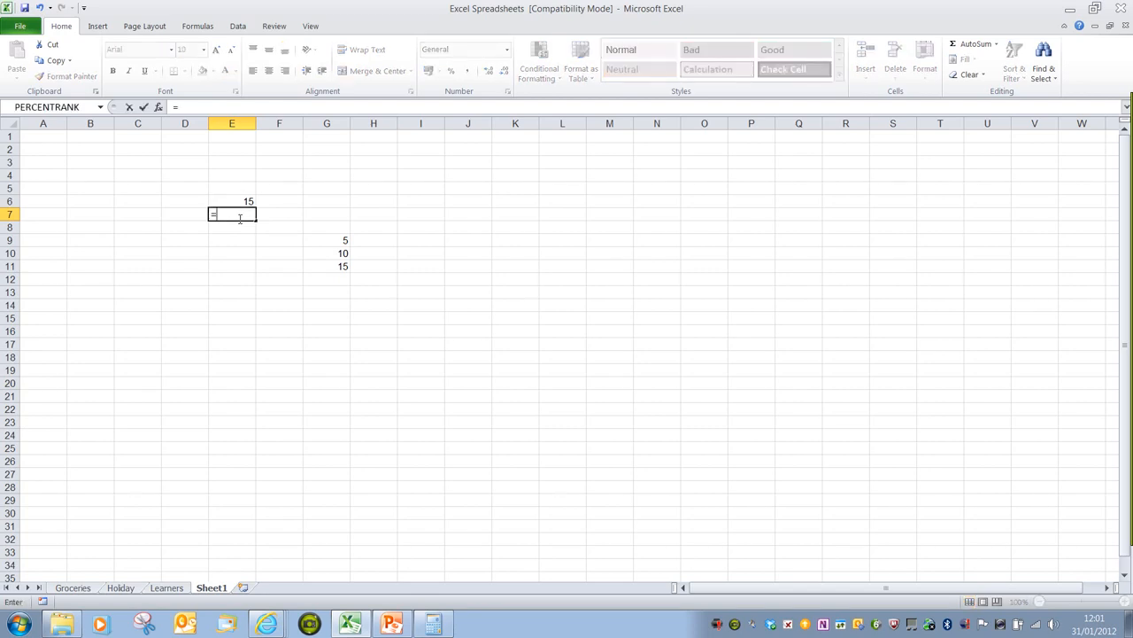
type("(")
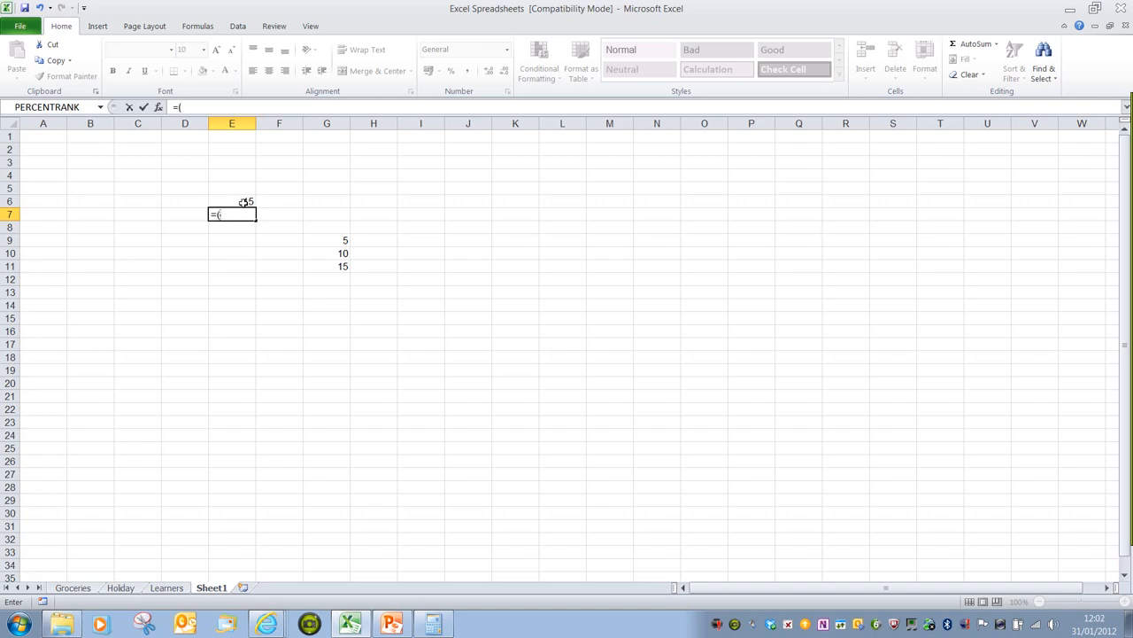
type("5")
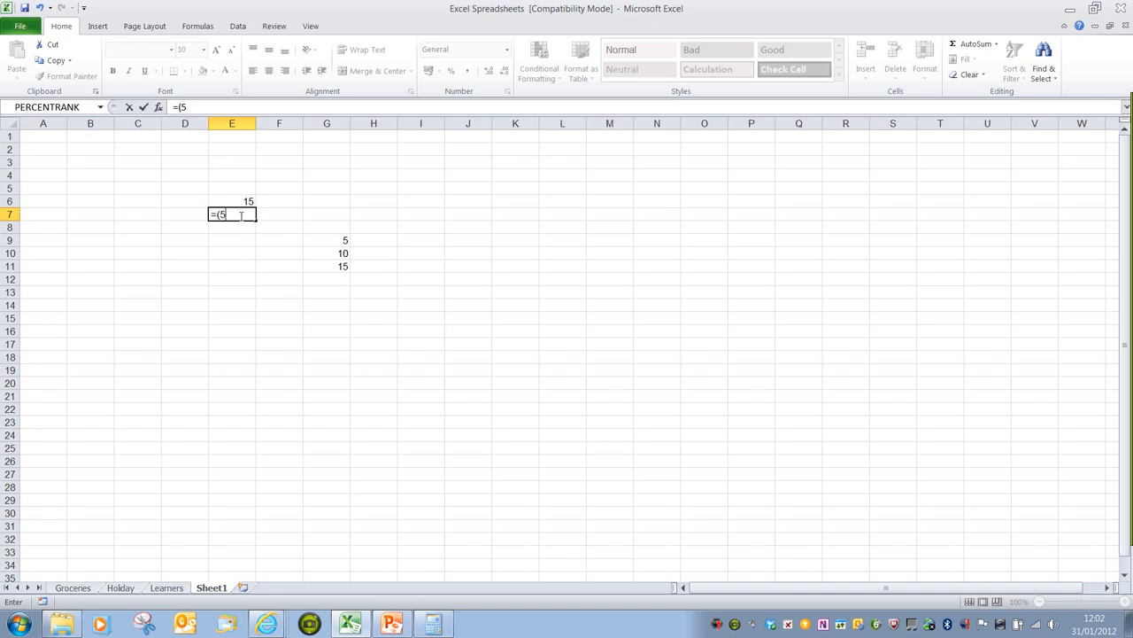
type("*")
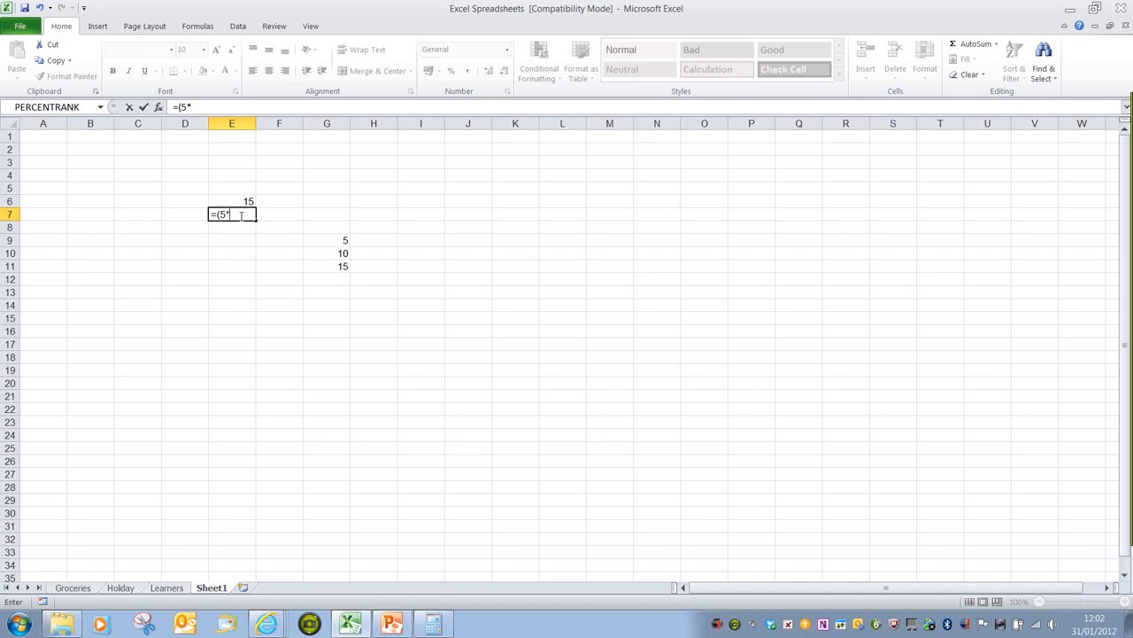
type("2")
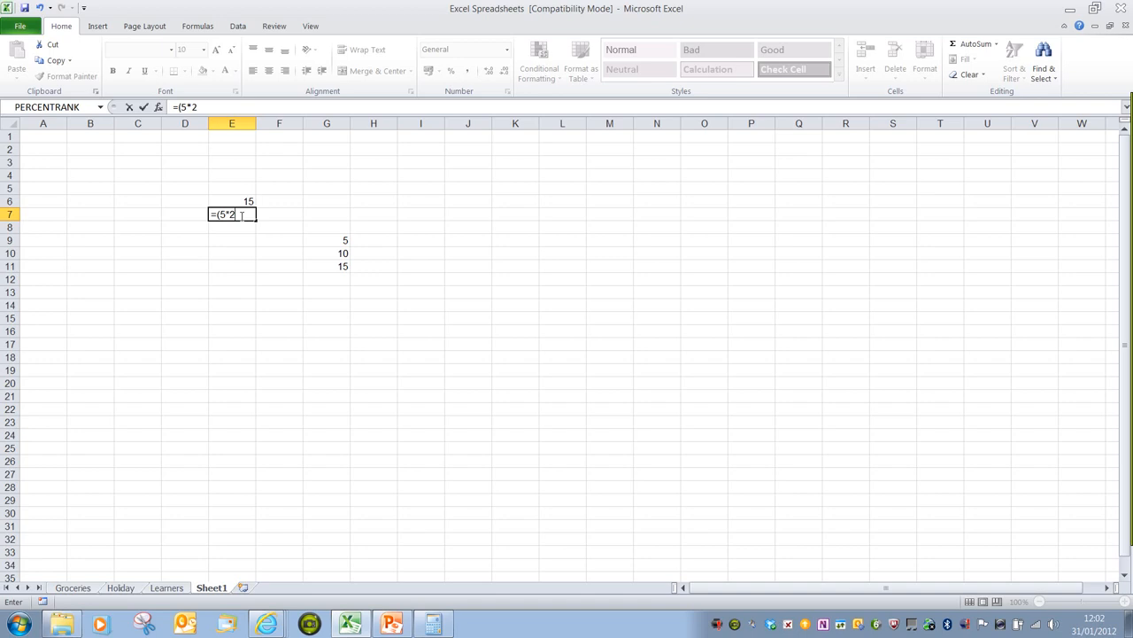
type(")")
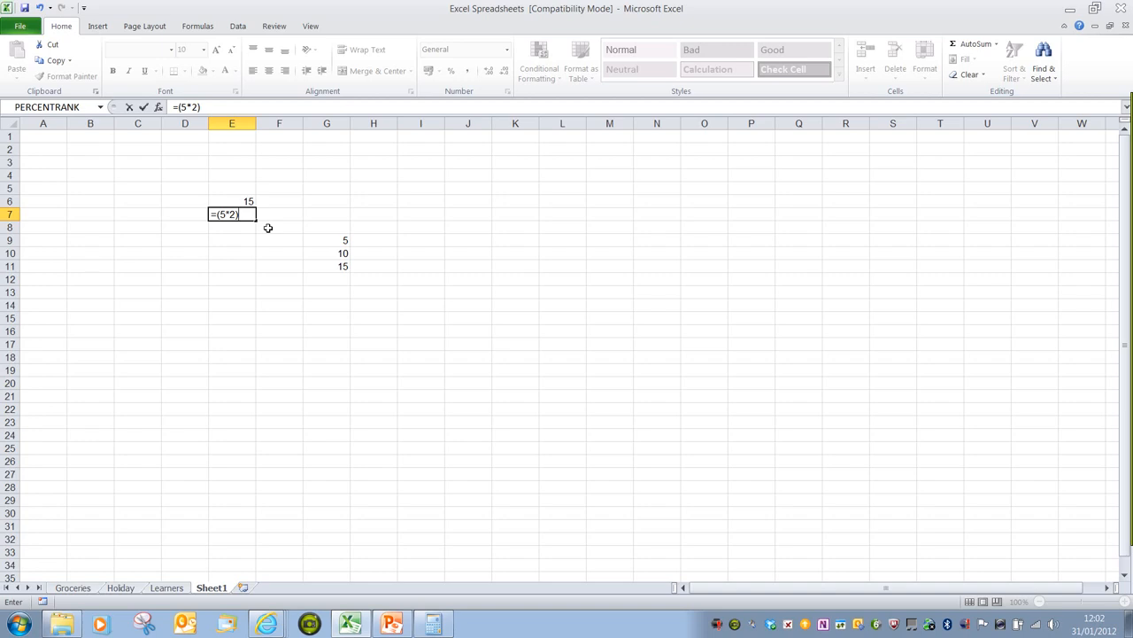
type("+")
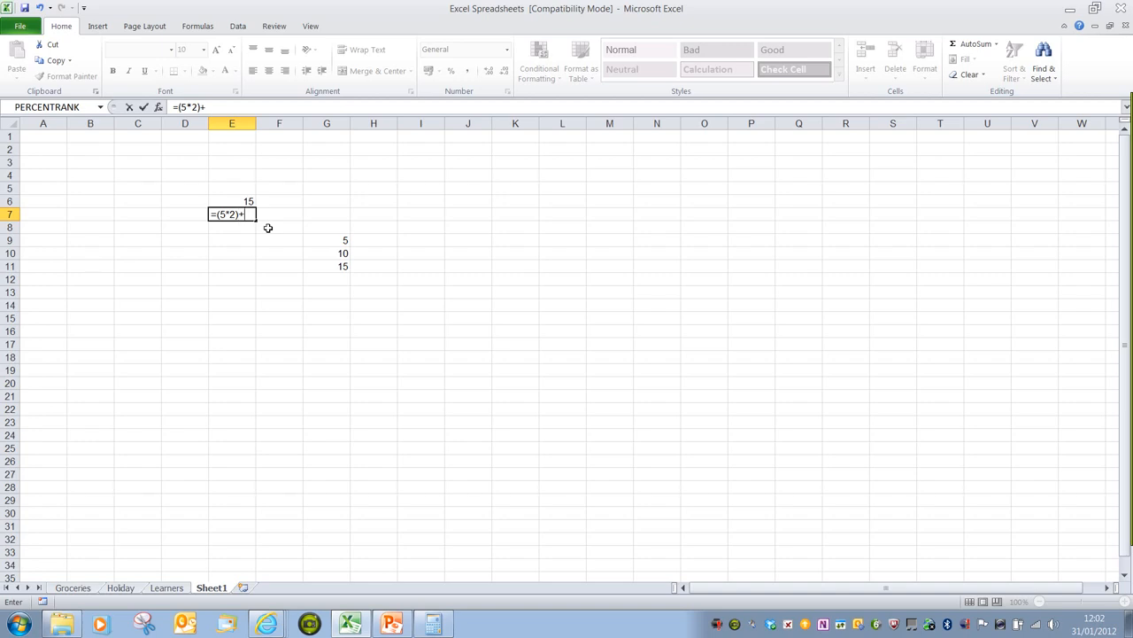
type("10")
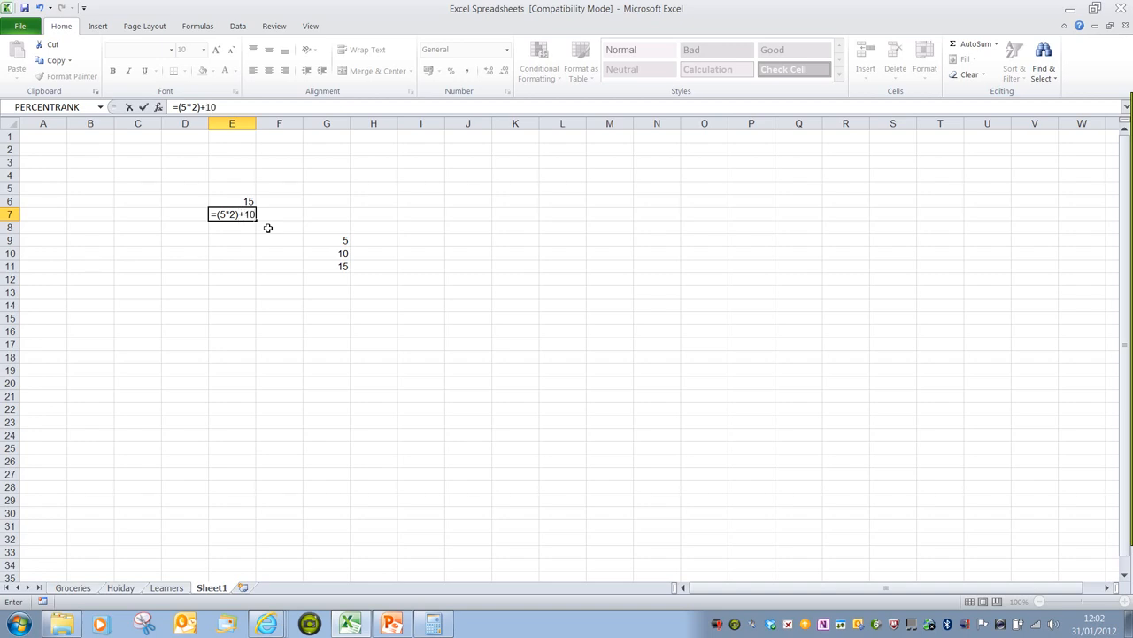
type("/2")
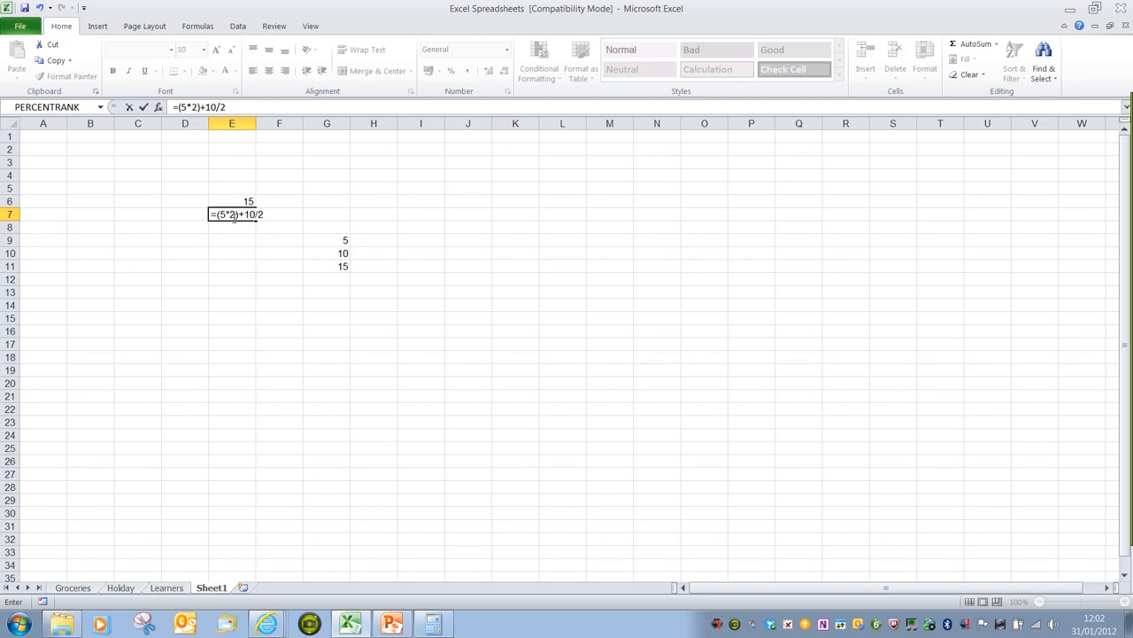
mouse_move(235, 221)
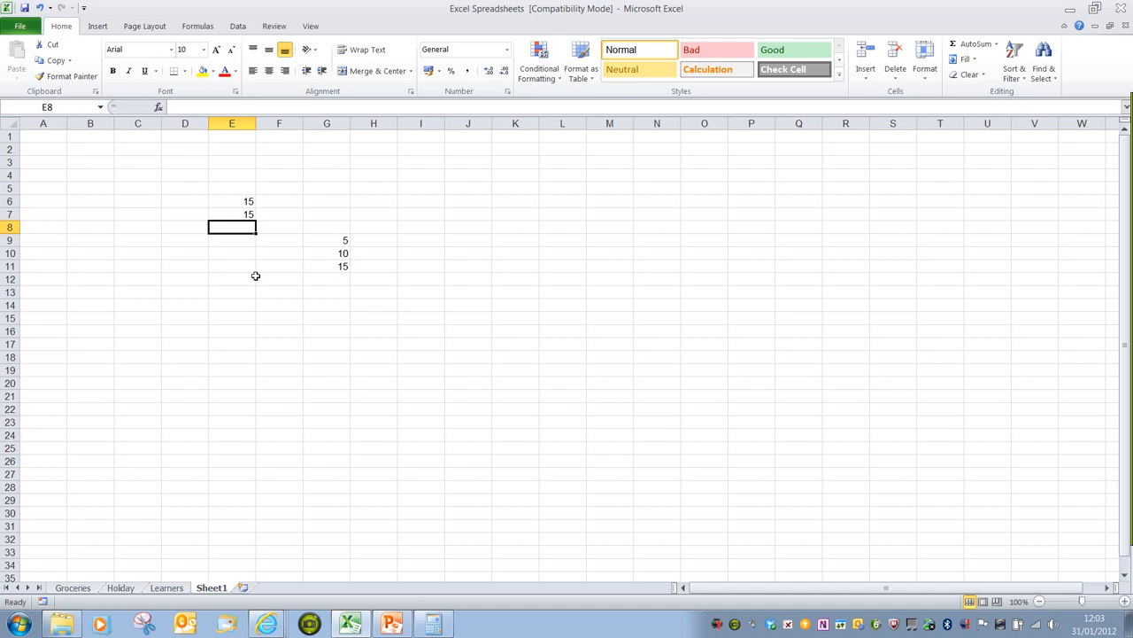
Type the nested formula =((5*2)+10)/2 into cell E8
type("=")
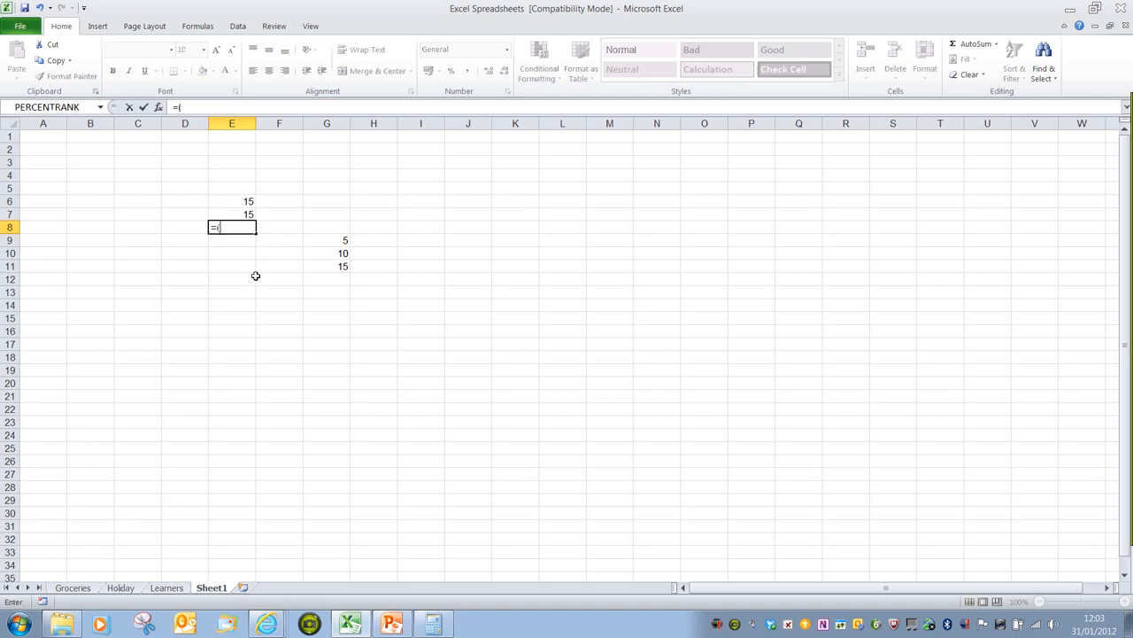
type("(")
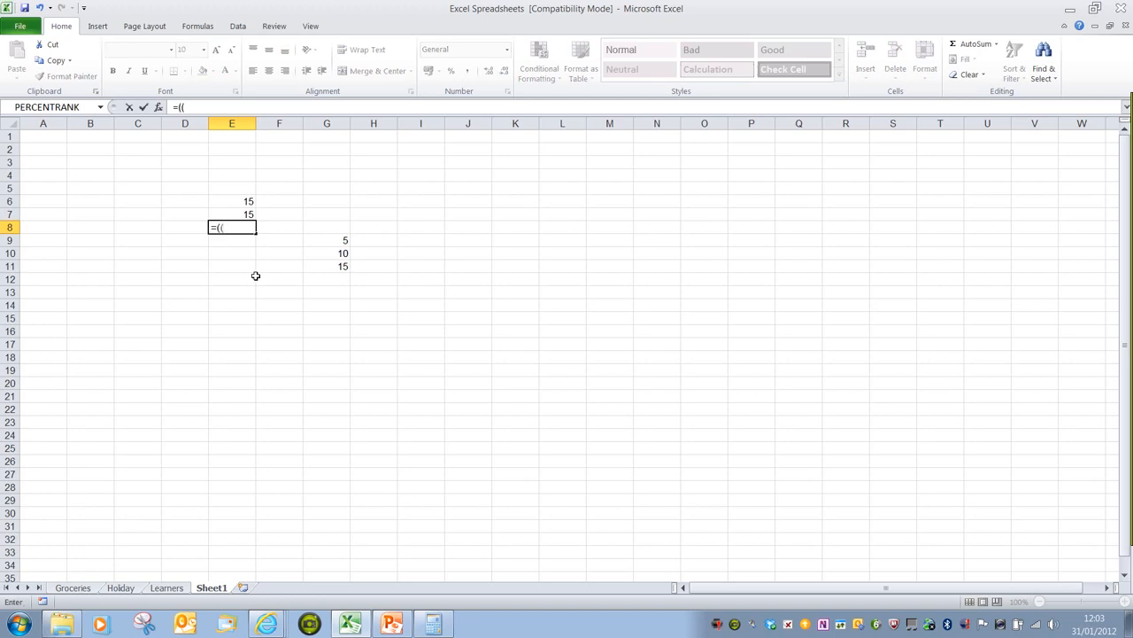
type("5*")
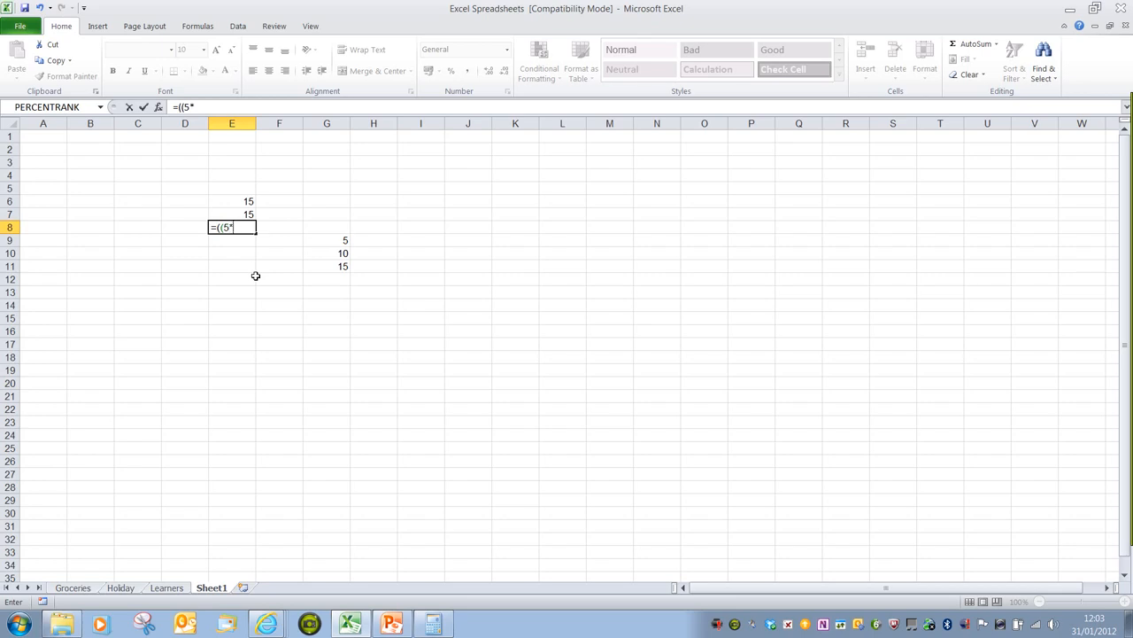
type("2")
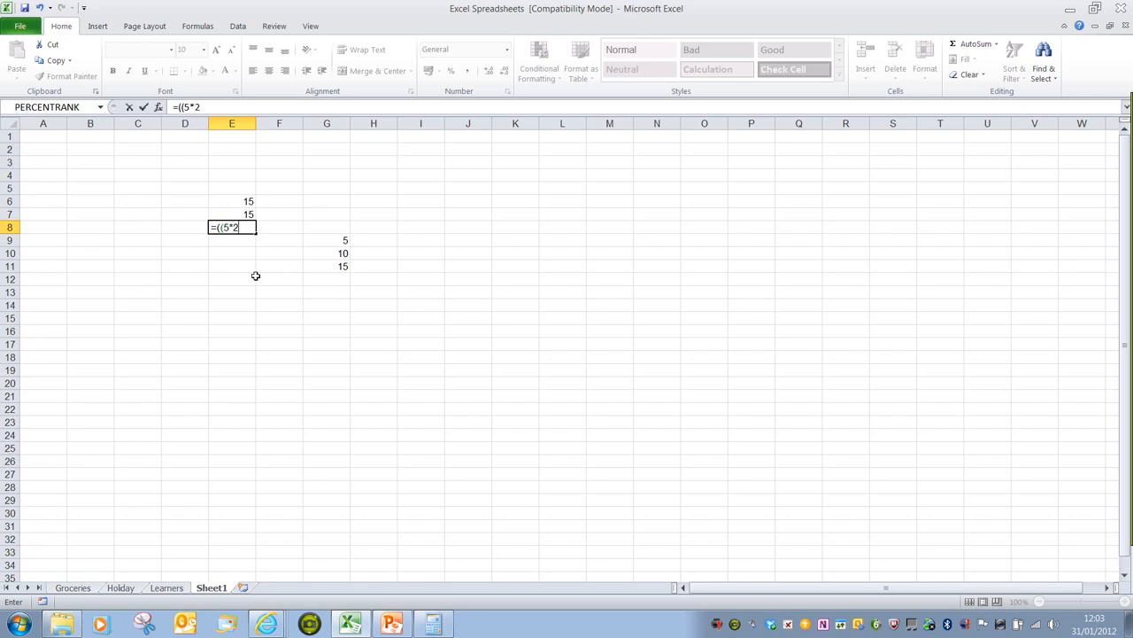
type(")")
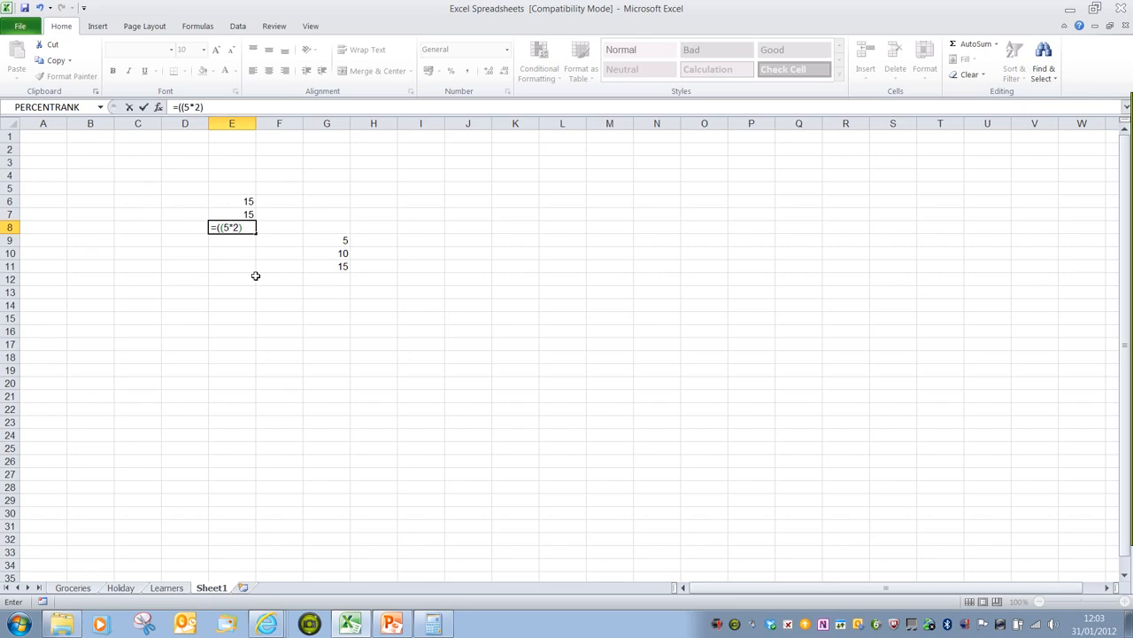
type("+10")
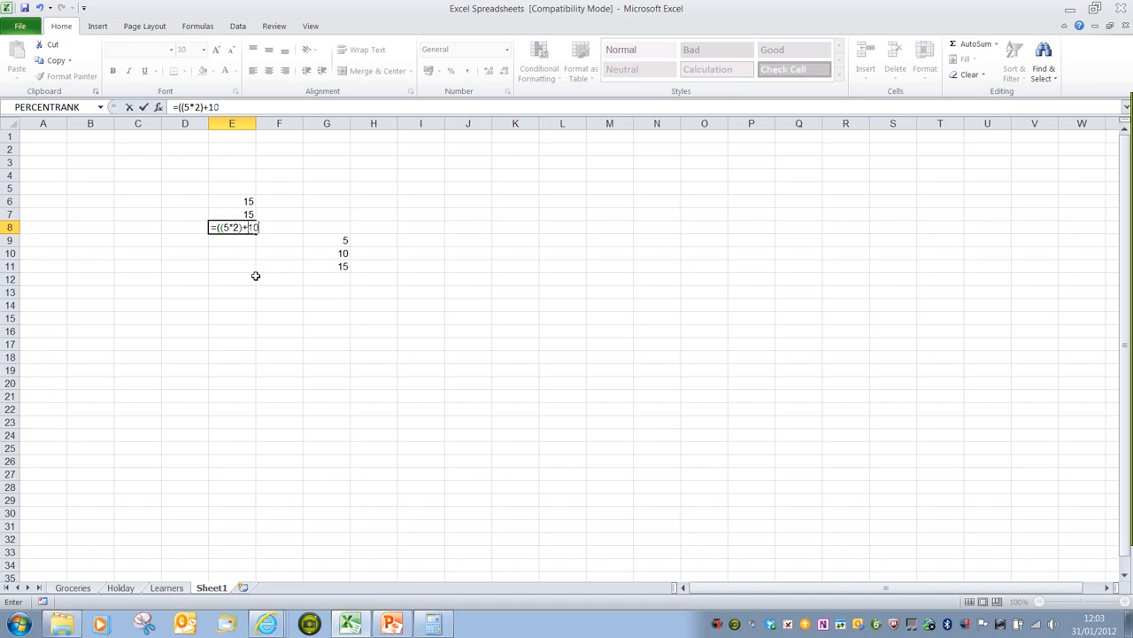
type(")")
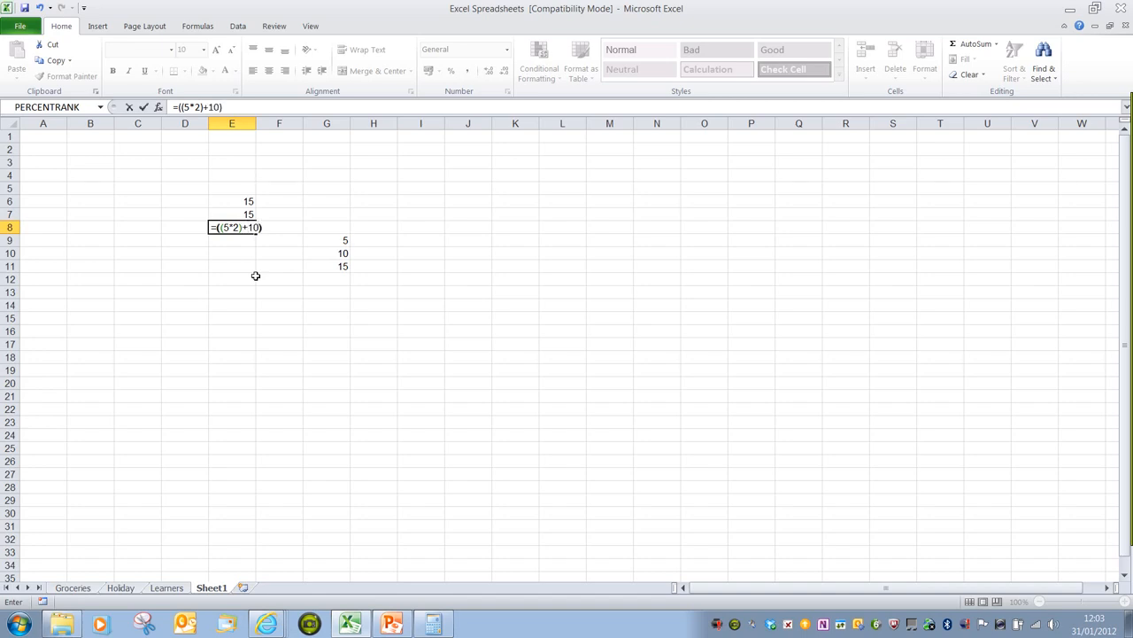
type("/")
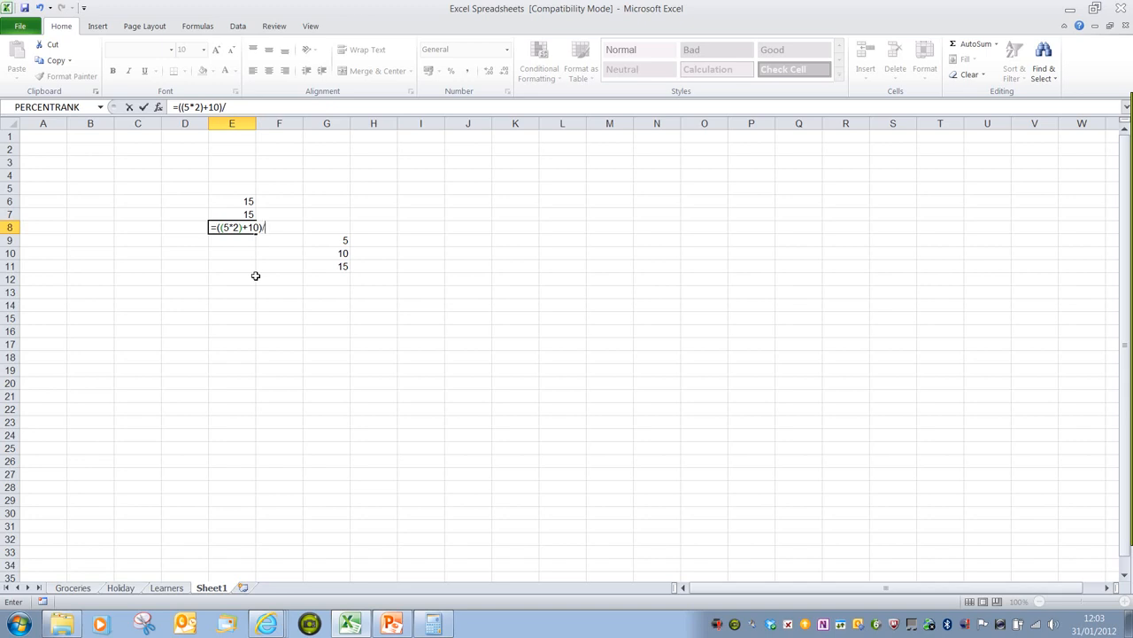
type("2")
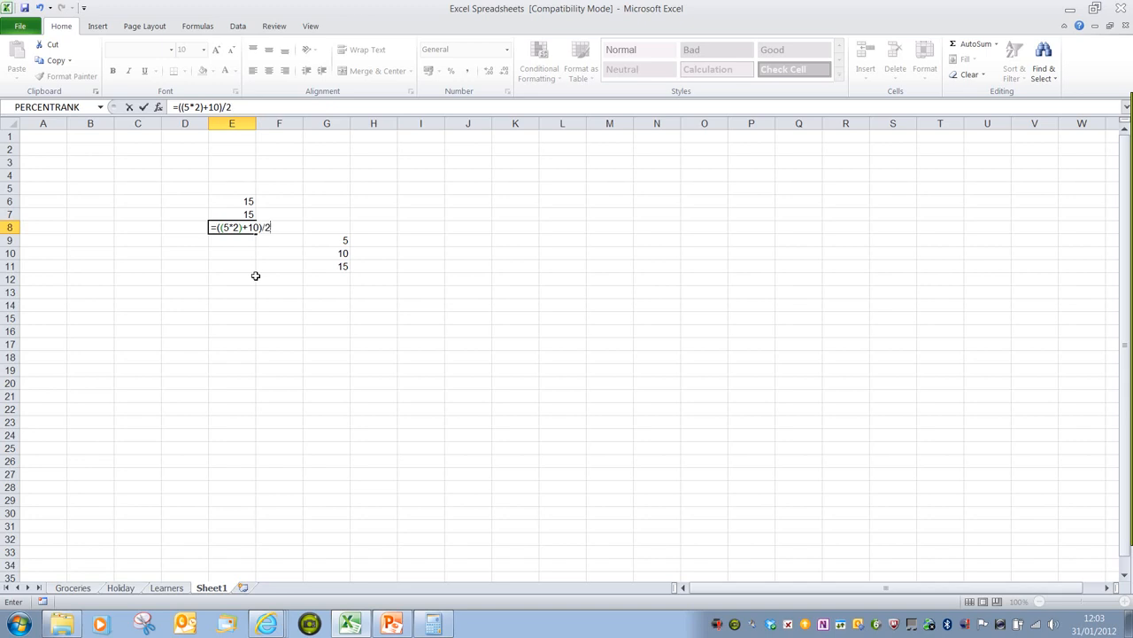
mouse_move(240, 242)
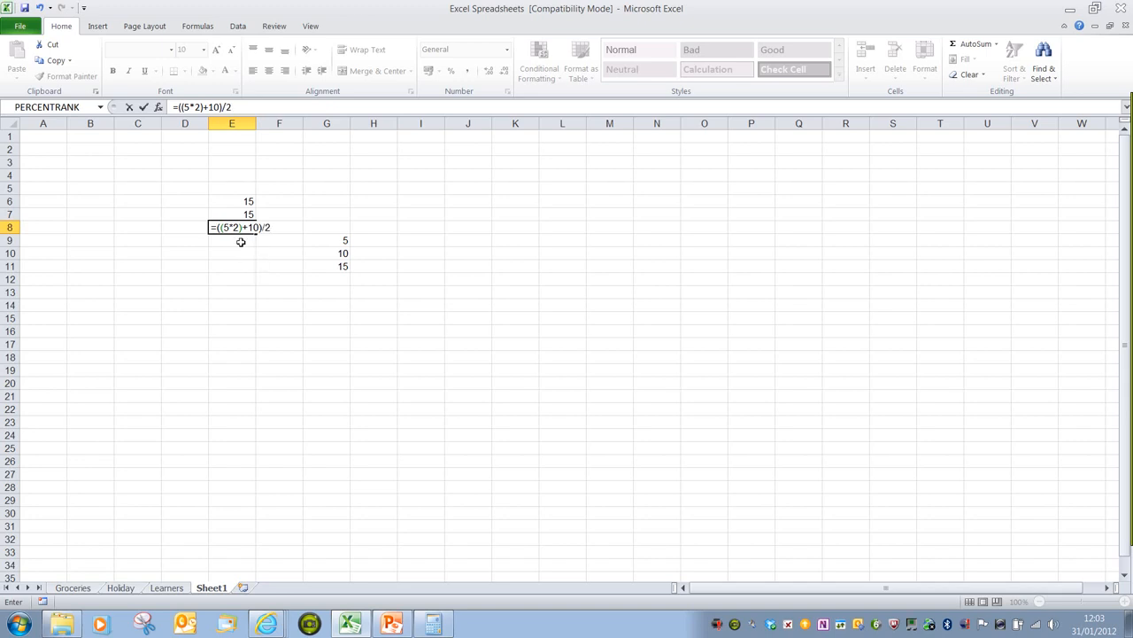
mouse_move(235, 242)
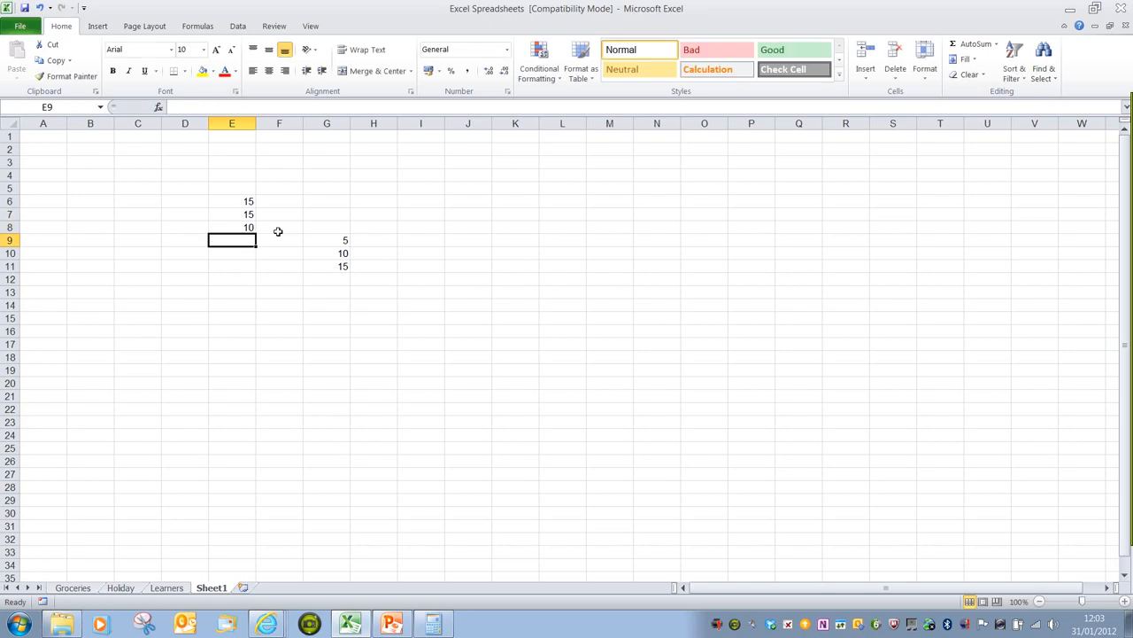
mouse_move(272, 240)
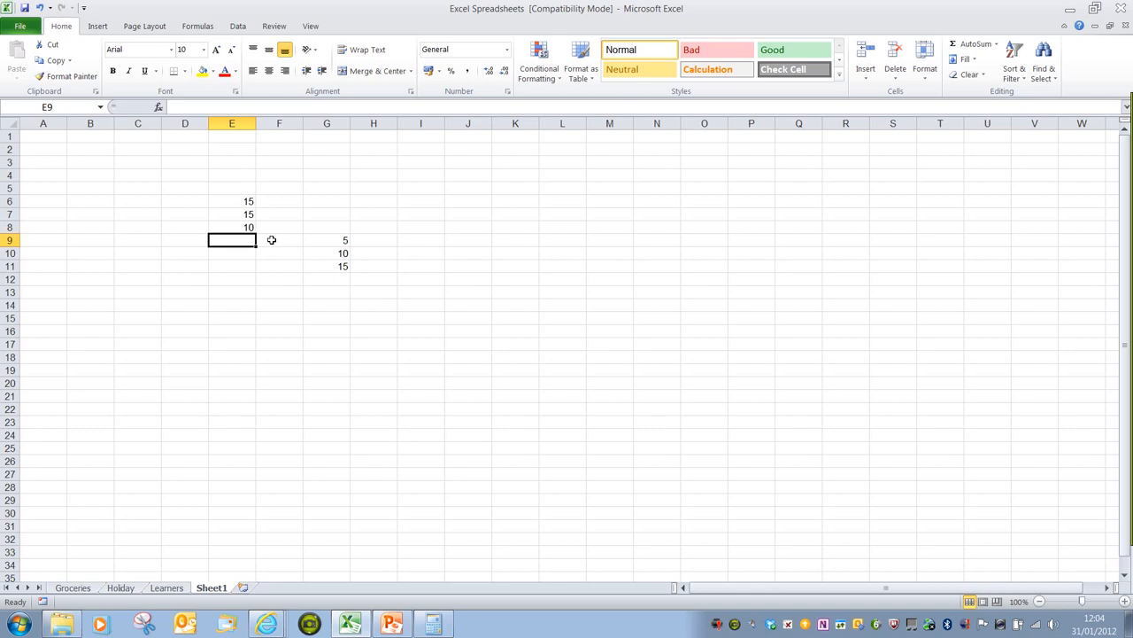
Type =(5*2+10)/2 into cell E9
type("=")
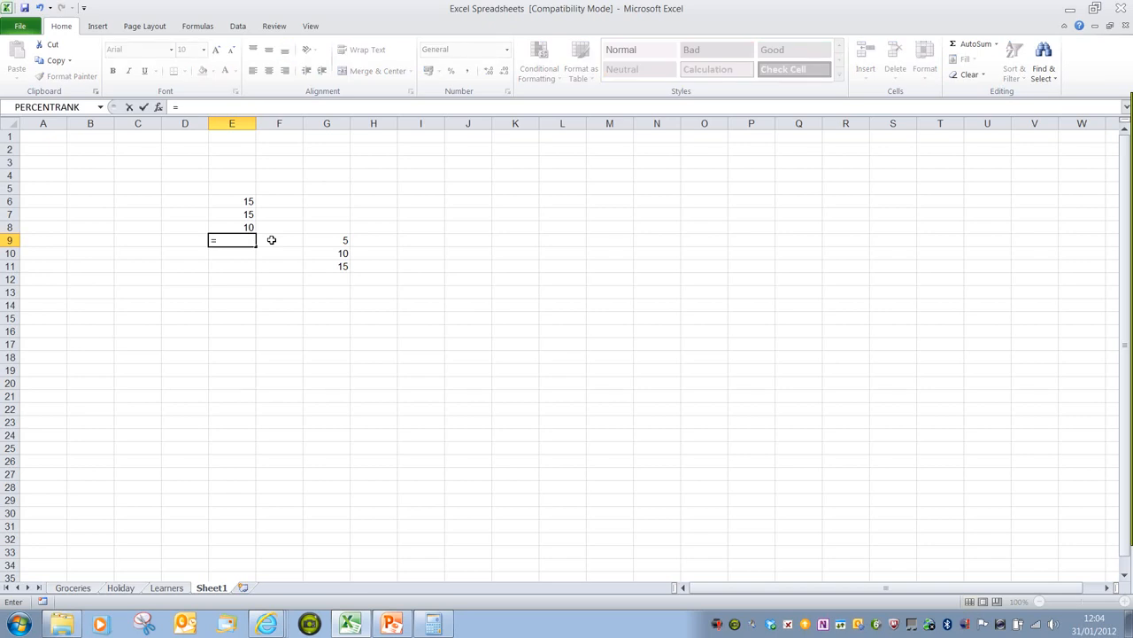
type("(")
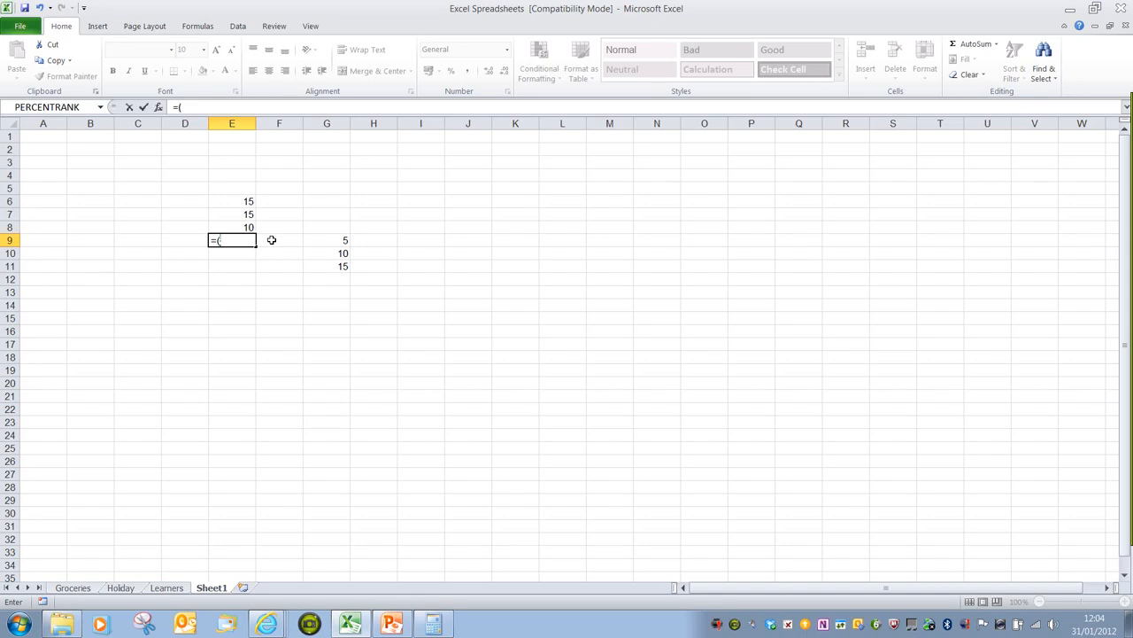
type("5")
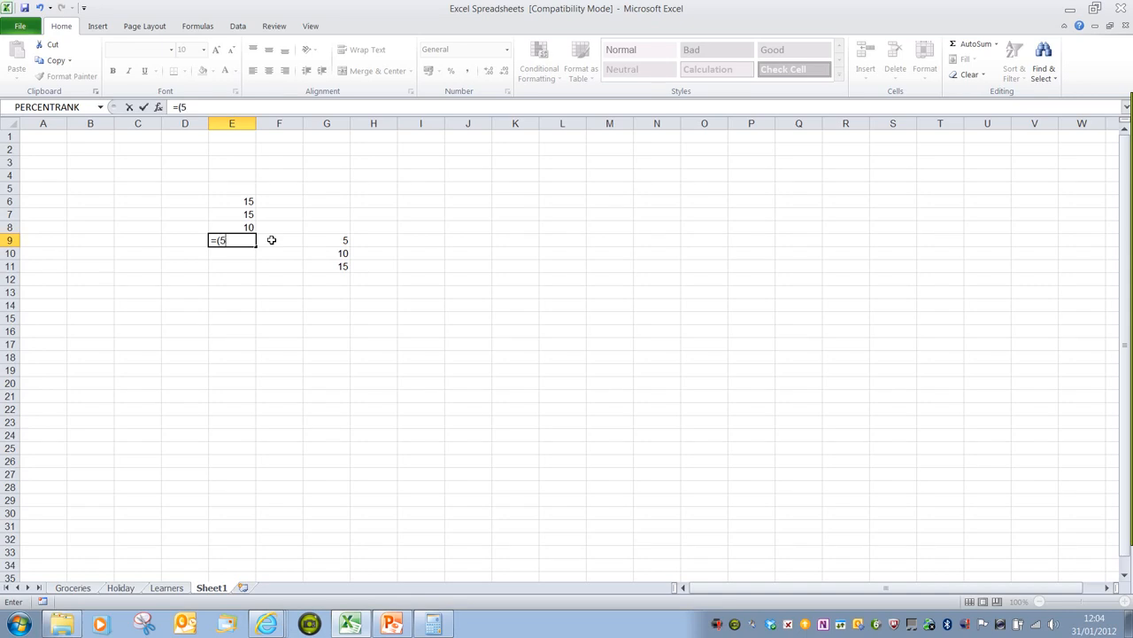
type("*")
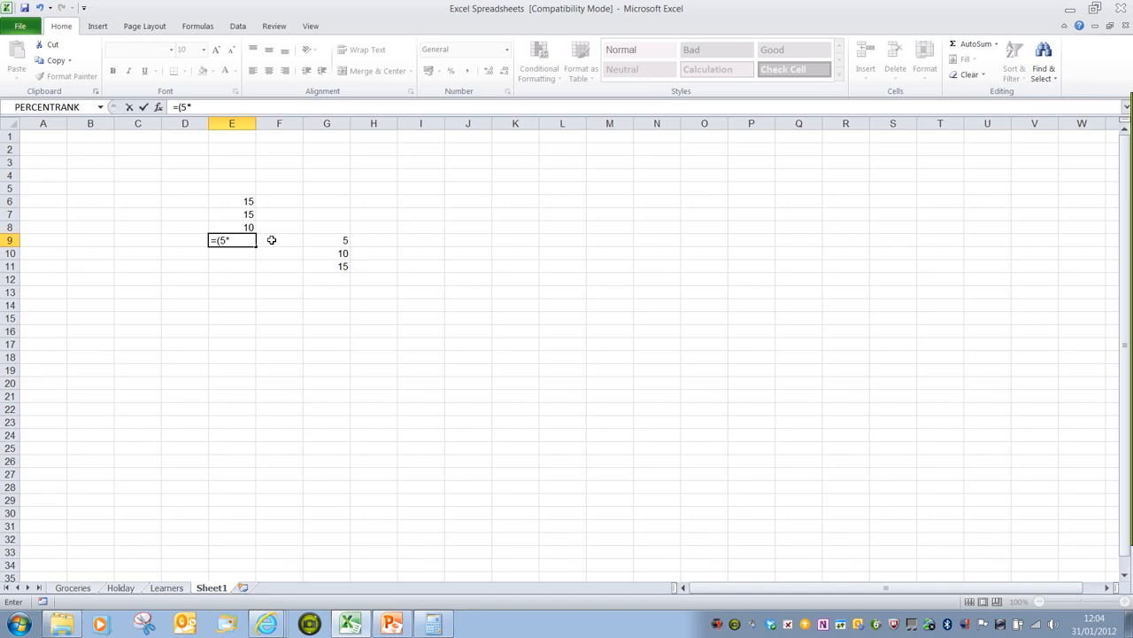
type("2")
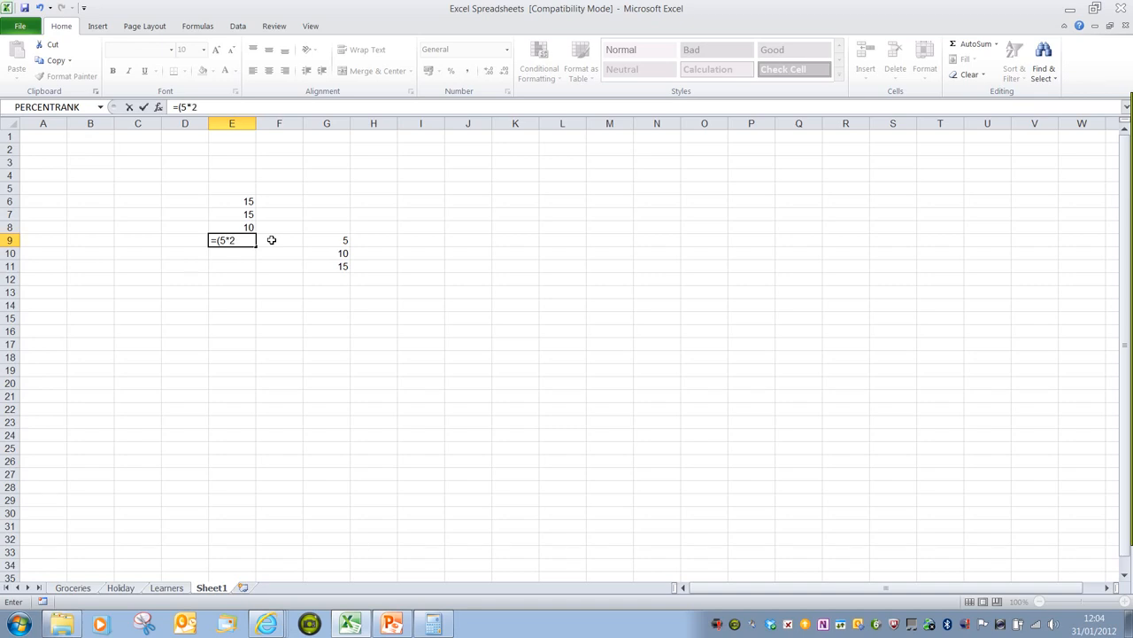
type("+")
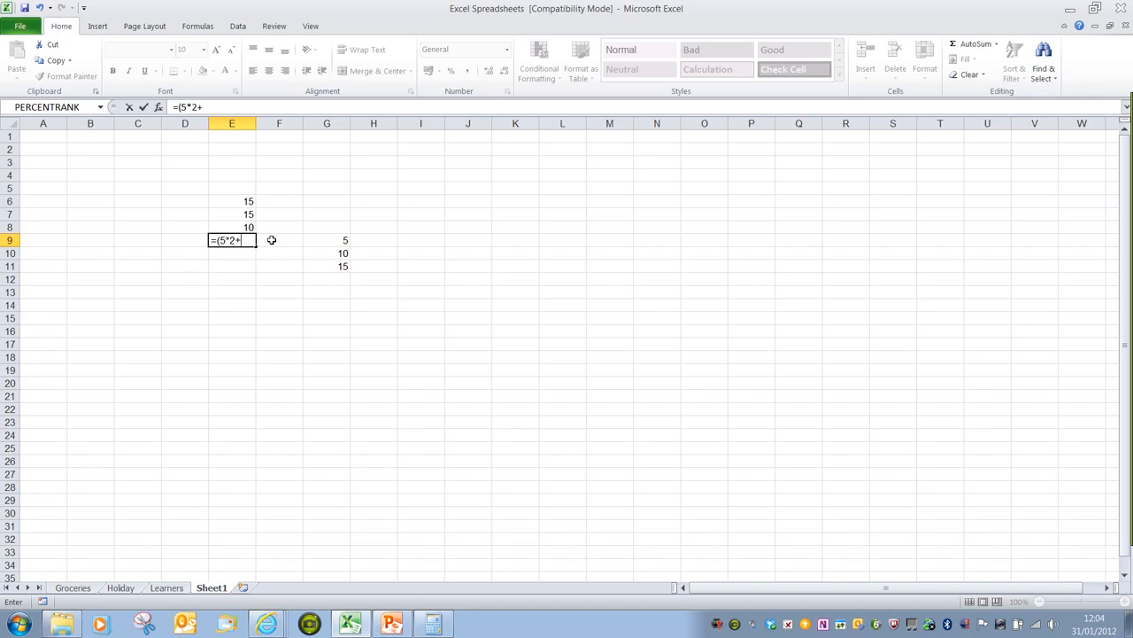
type("10")
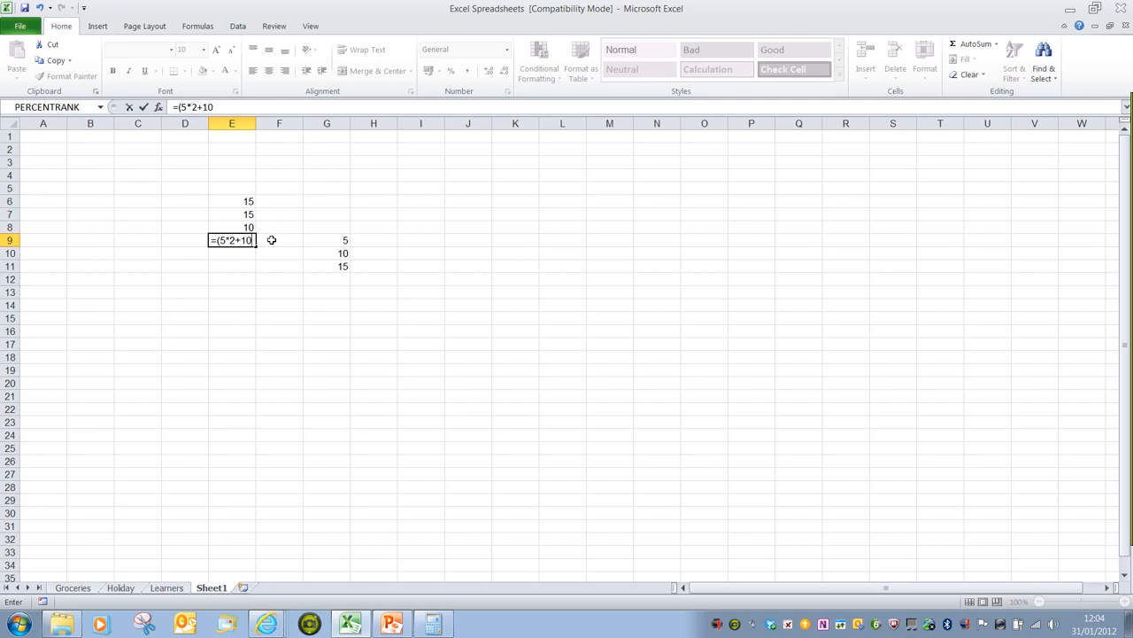
type(")")
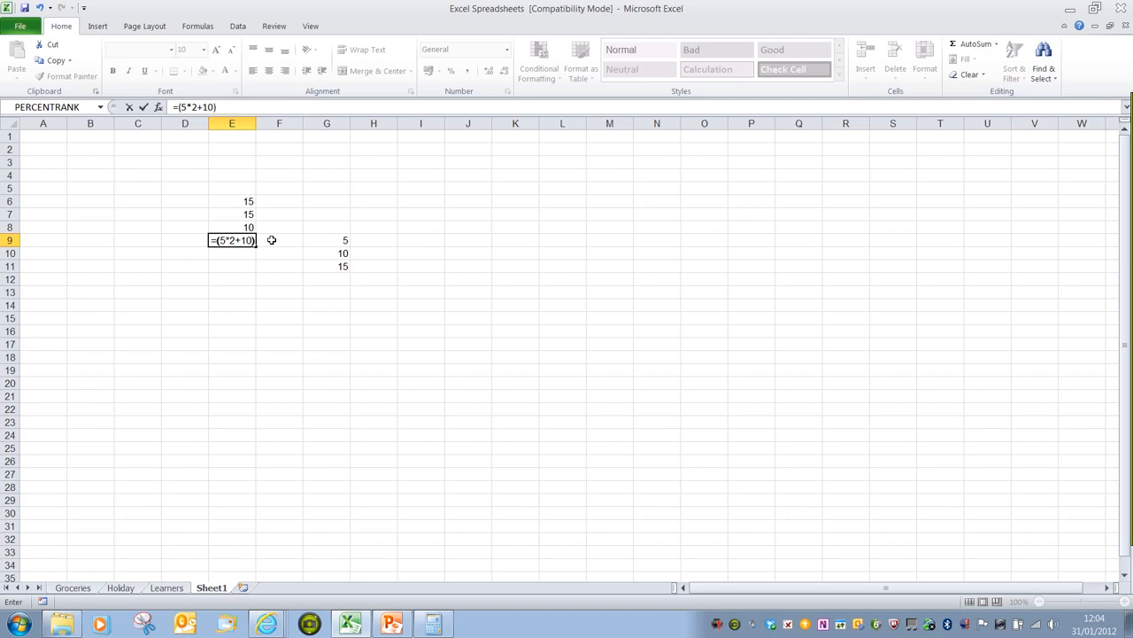
type("/2")
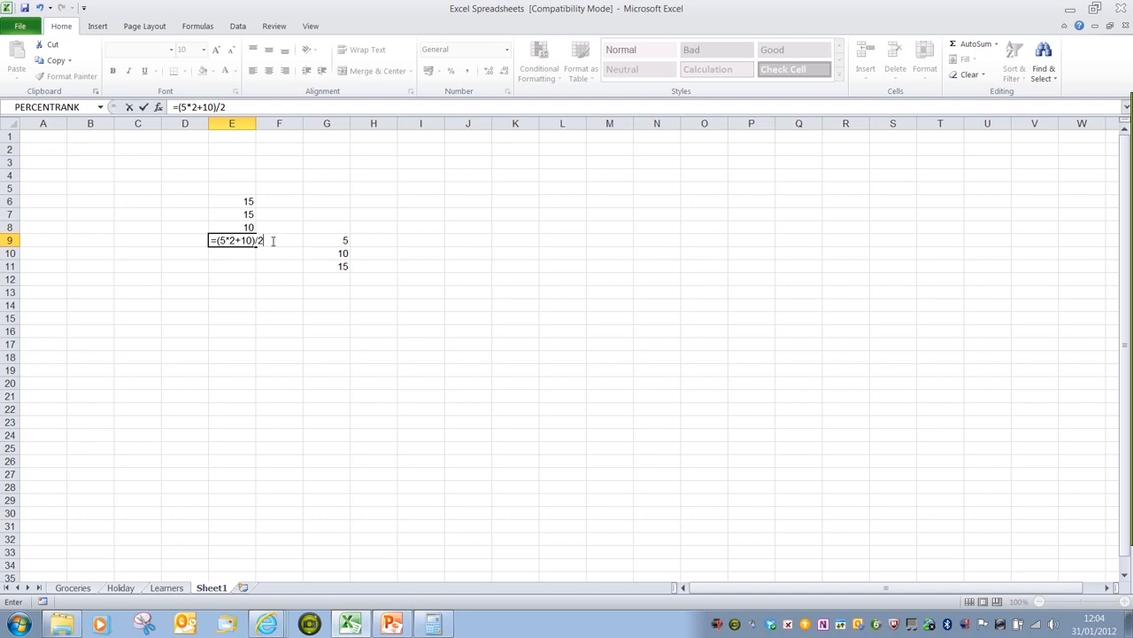
mouse_move(269, 241)
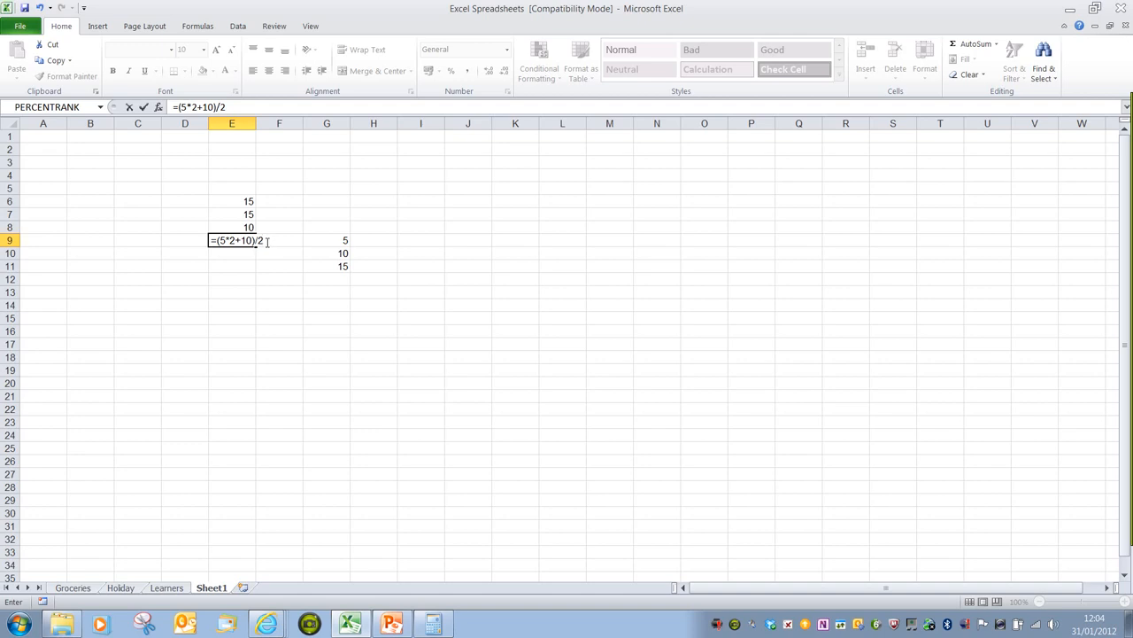